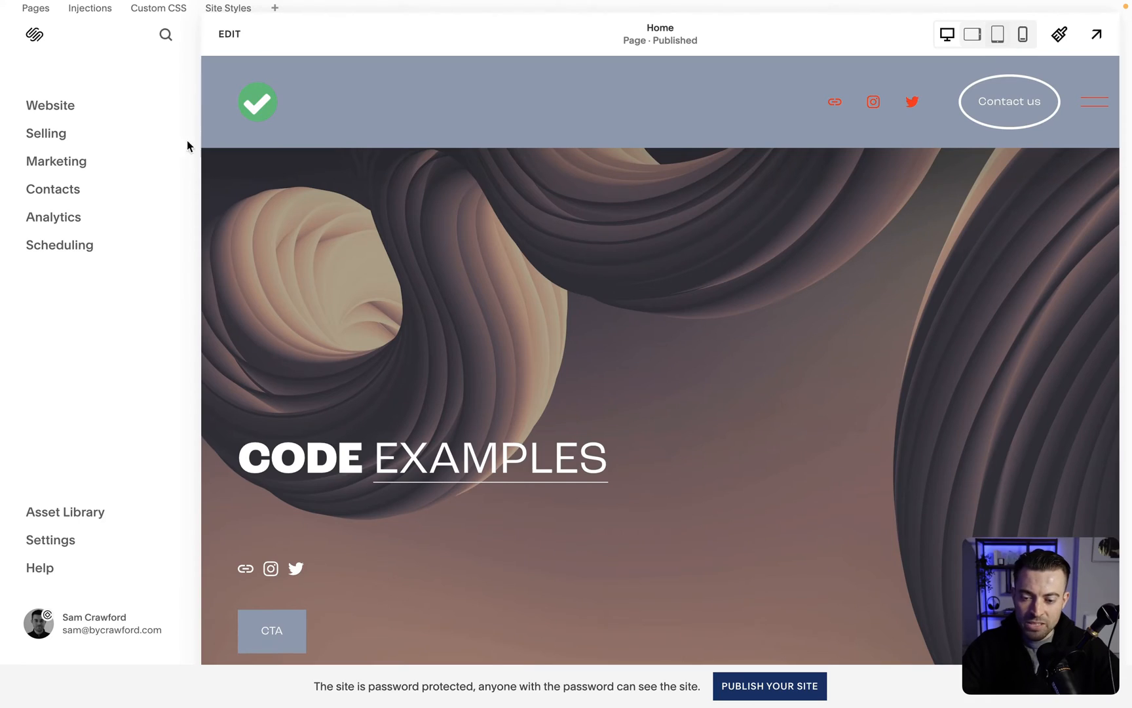
# Go to the Discounts page under Selling, which lists no active discounts.
pyautogui.click(46, 134)
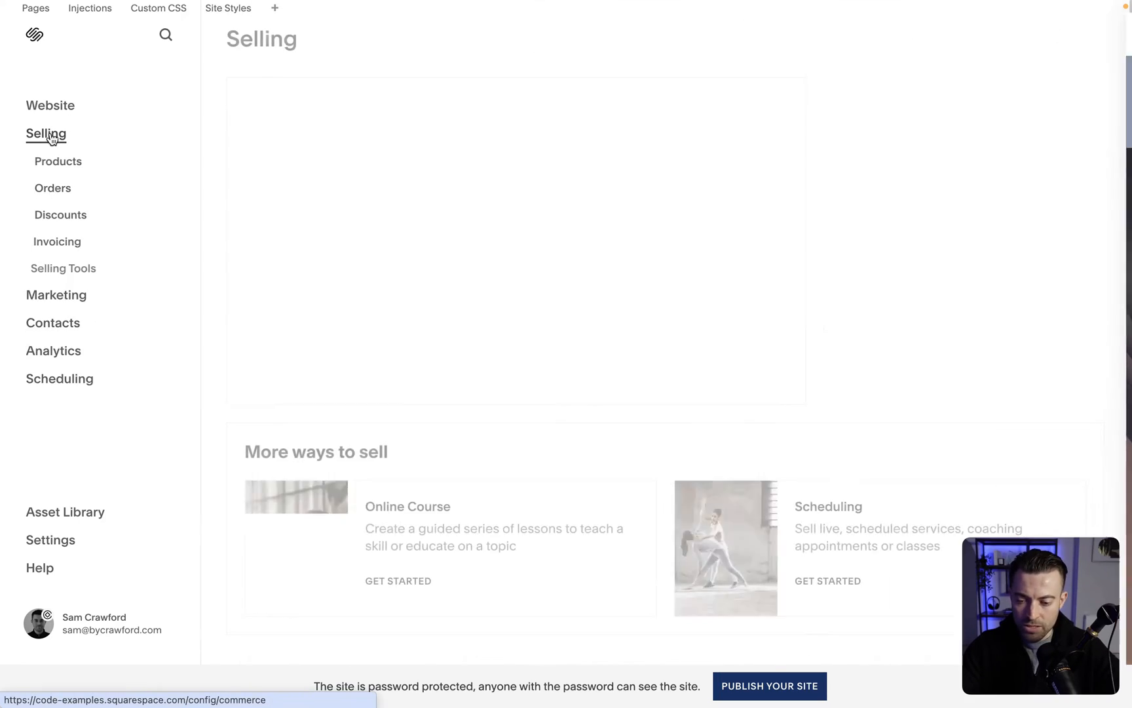
pyautogui.click(61, 215)
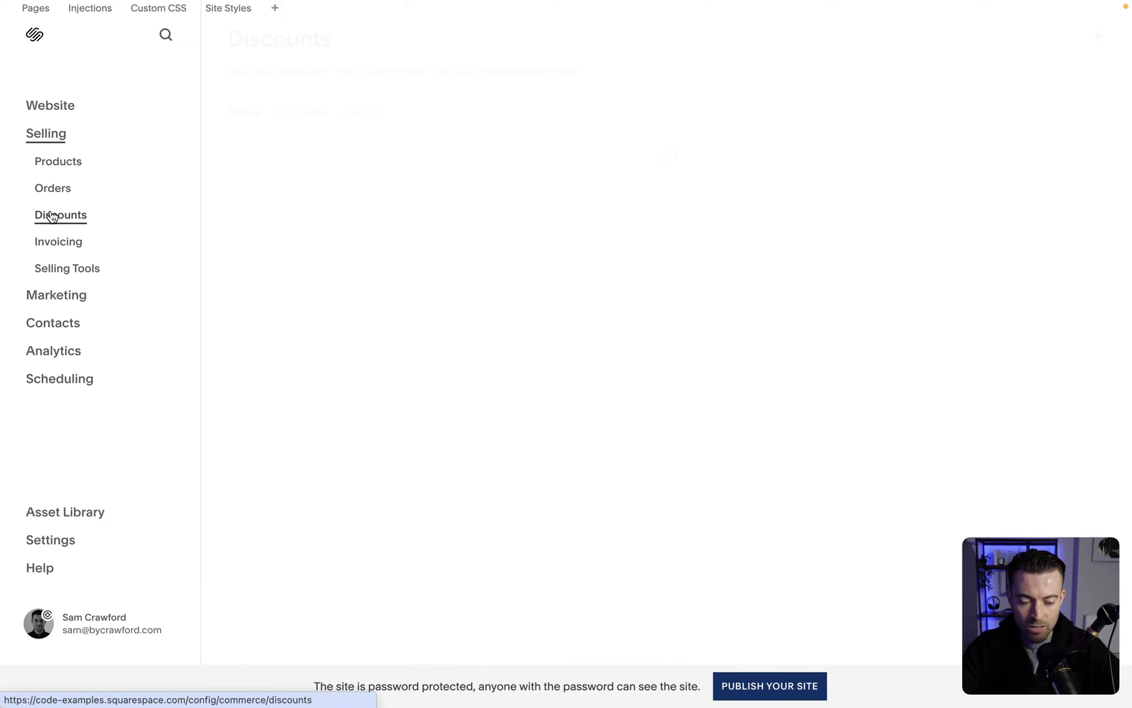
pyautogui.click(60, 215)
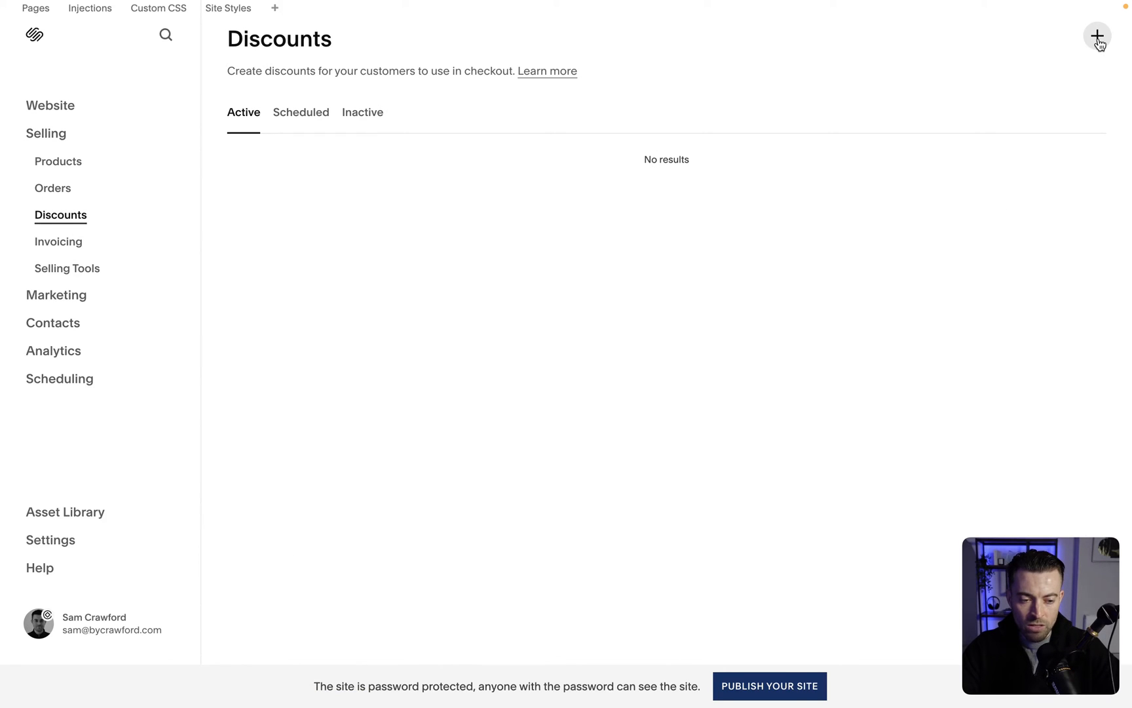
# Create a discount named 'Example discount', trying Automatic Discount before settling on Discount Code.
pyautogui.click(1097, 36)
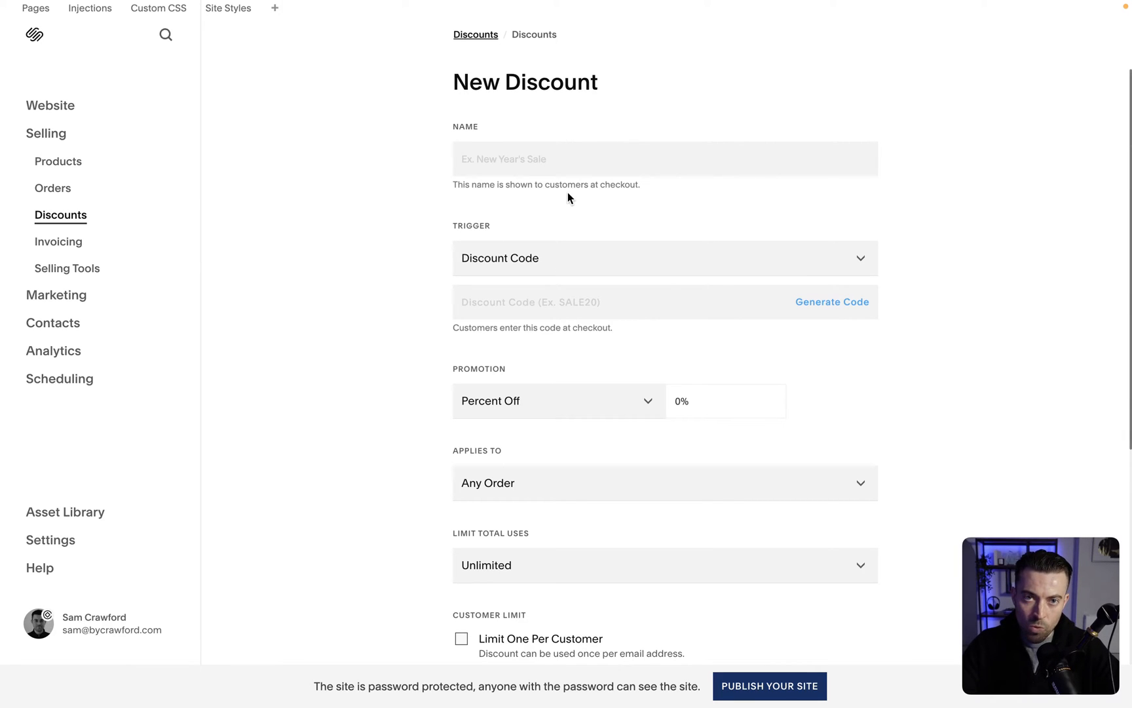
pyautogui.moveTo(562, 203)
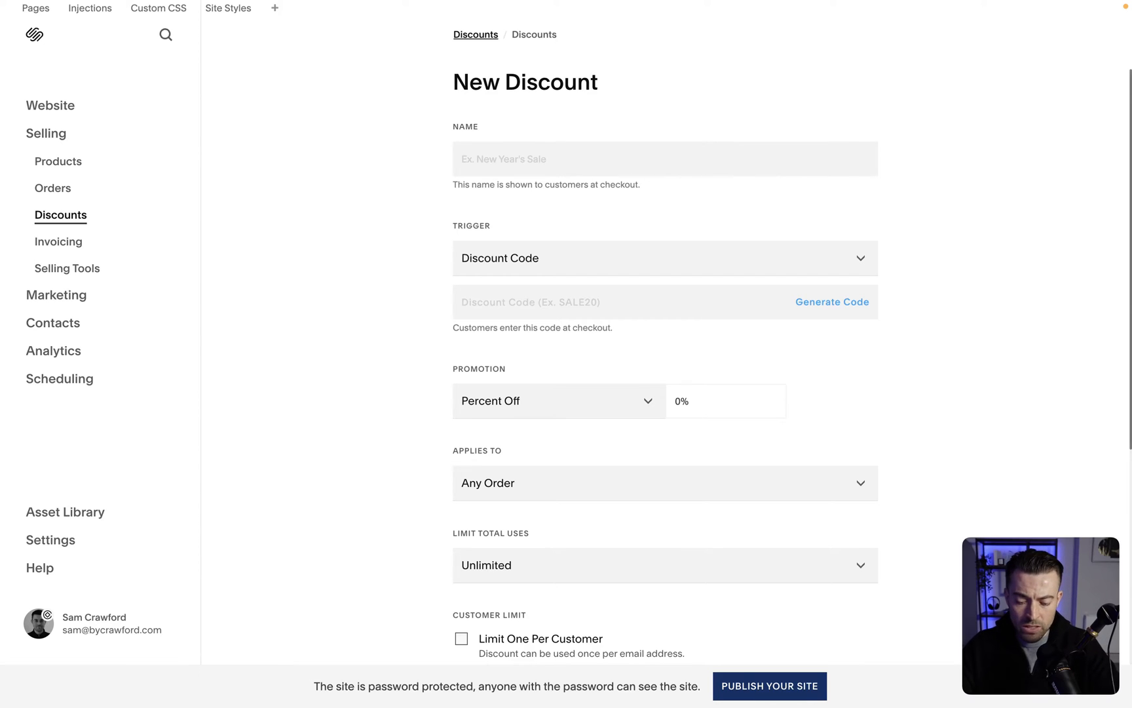
pyautogui.write('Example discount')
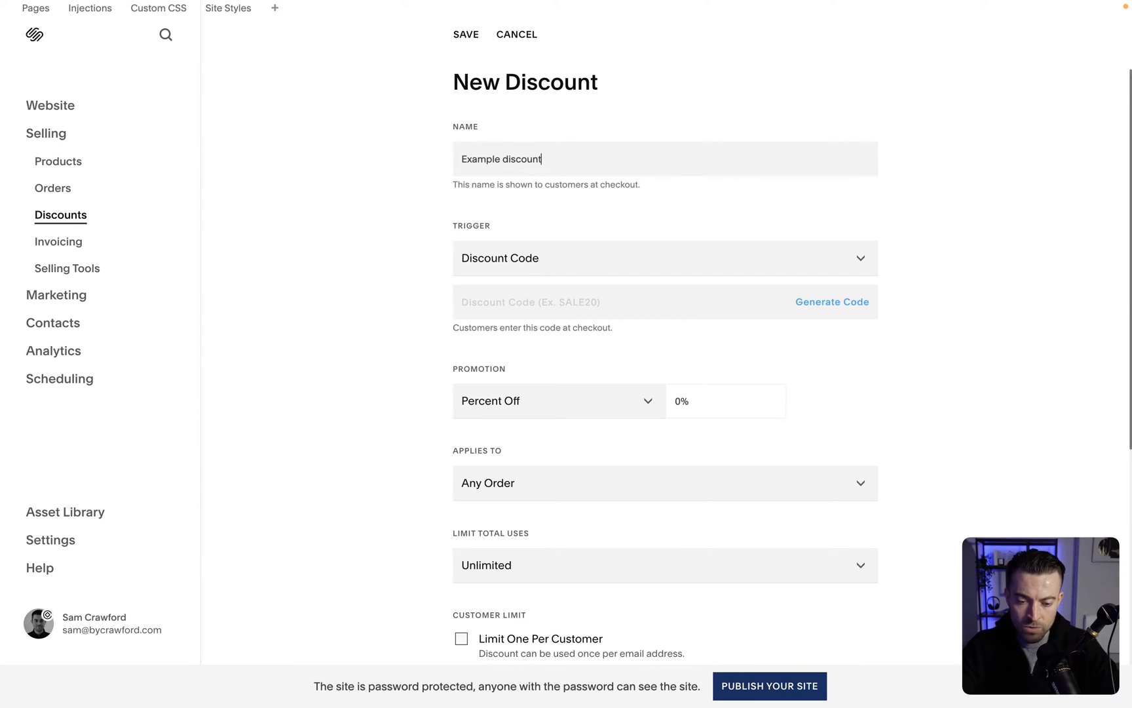
pyautogui.click(663, 258)
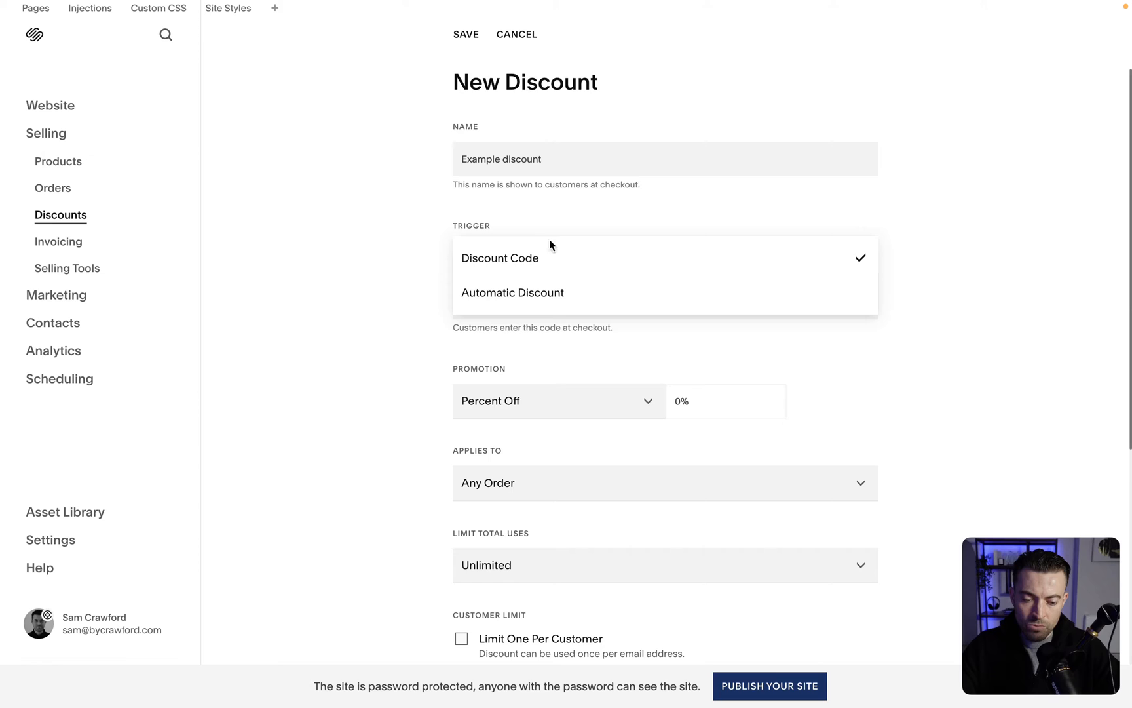
pyautogui.moveTo(528, 293)
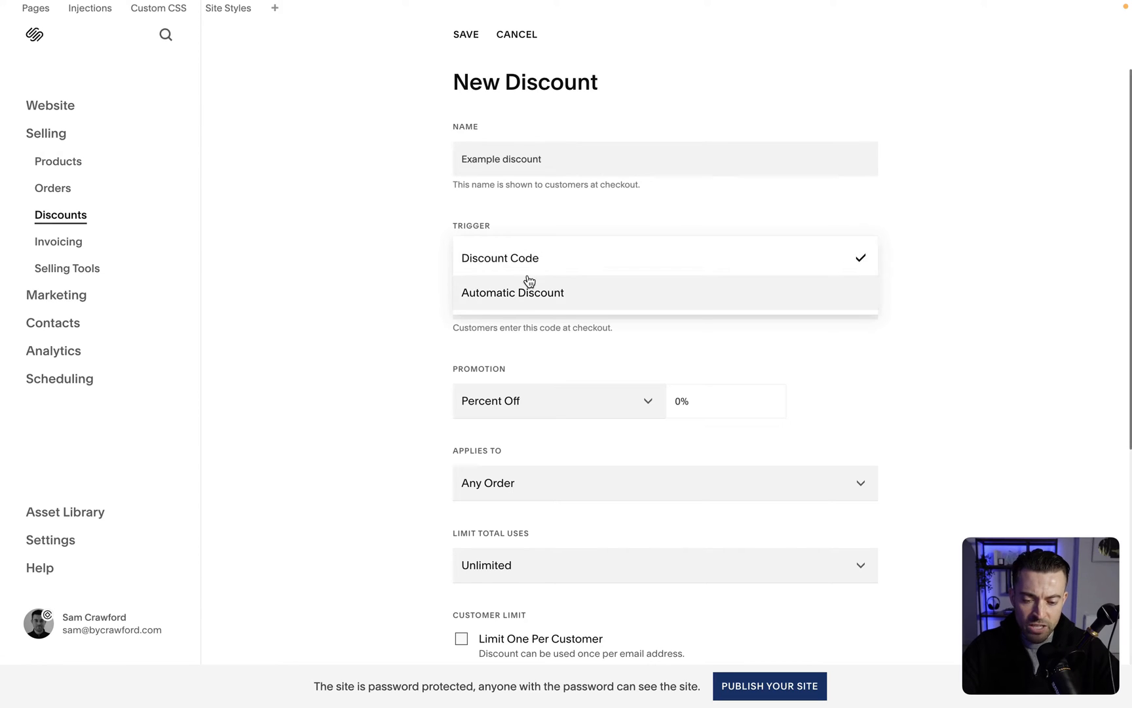
pyautogui.moveTo(539, 315)
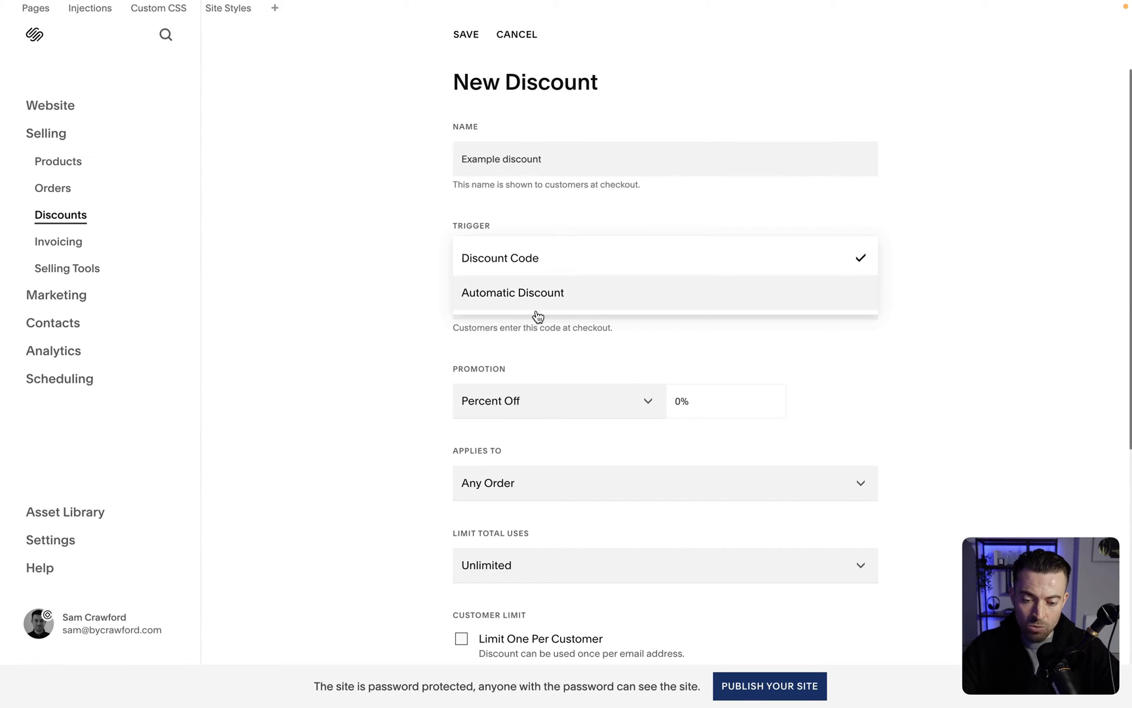
pyautogui.click(513, 292)
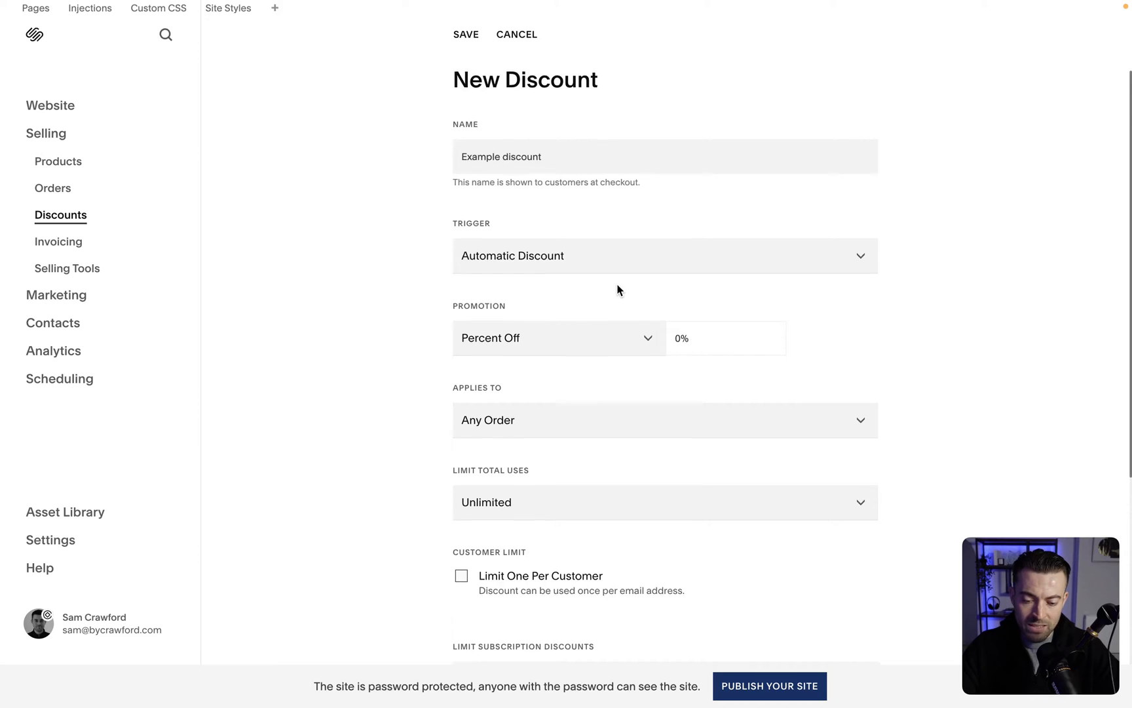
pyautogui.click(664, 256)
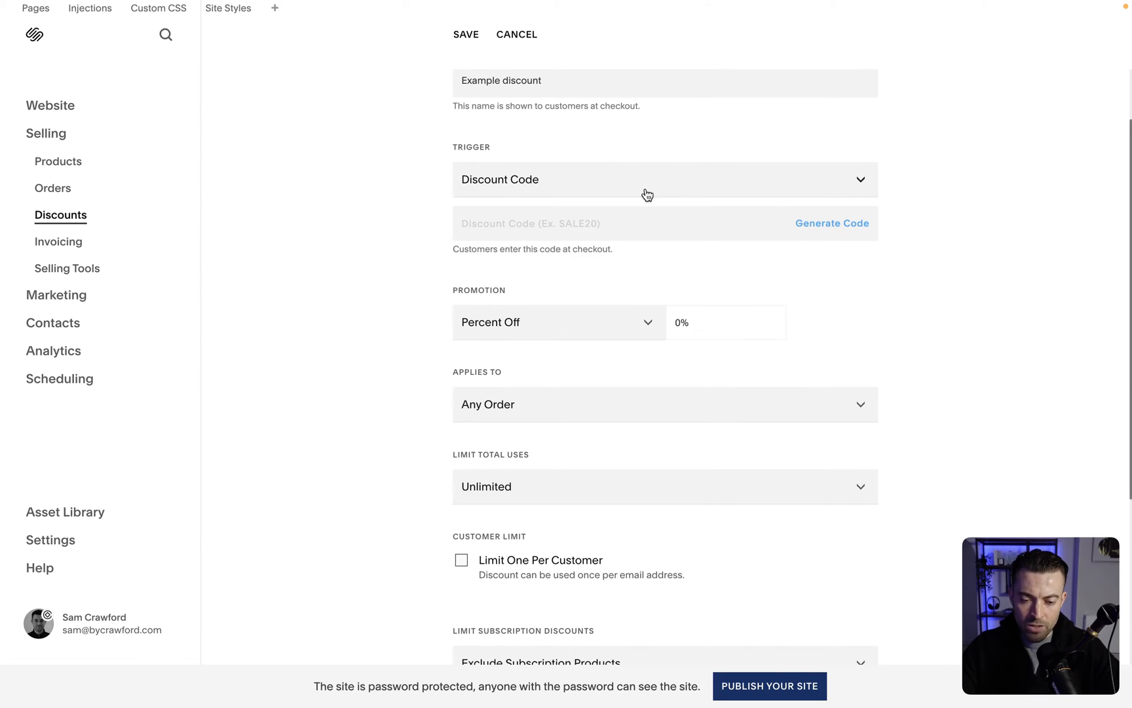
# Generate a code, replace it with COOLDUDE, and set the promotion to 25 percent off.
pyautogui.click(832, 222)
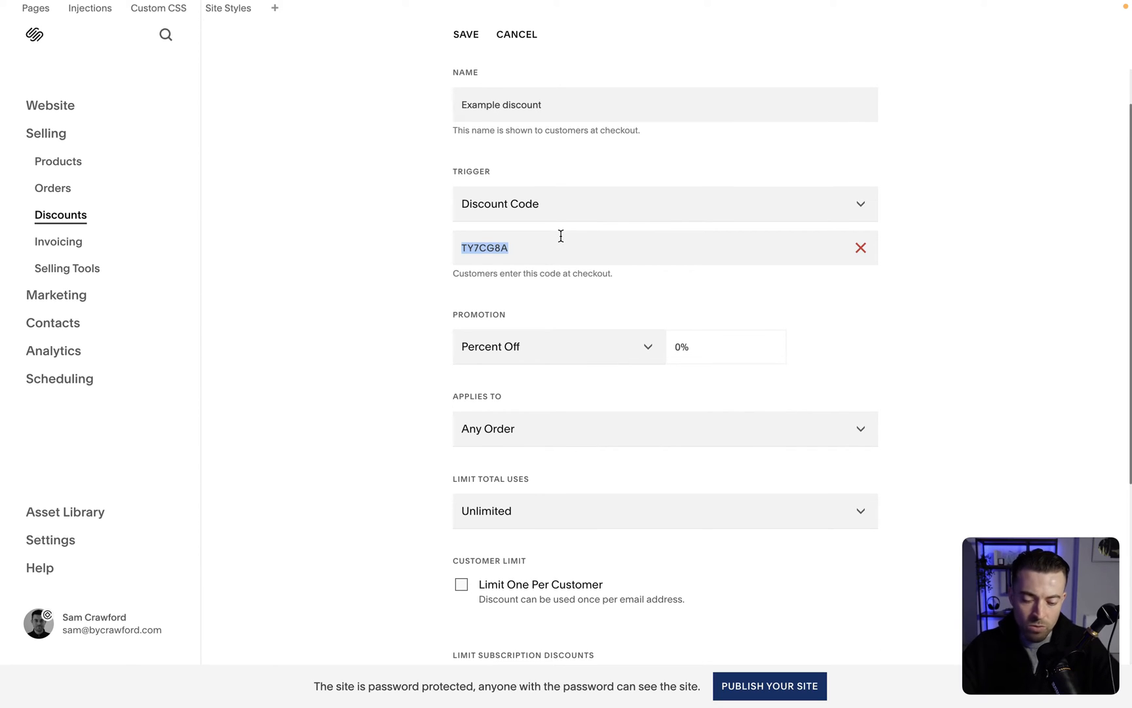
pyautogui.write('COOLDUDE')
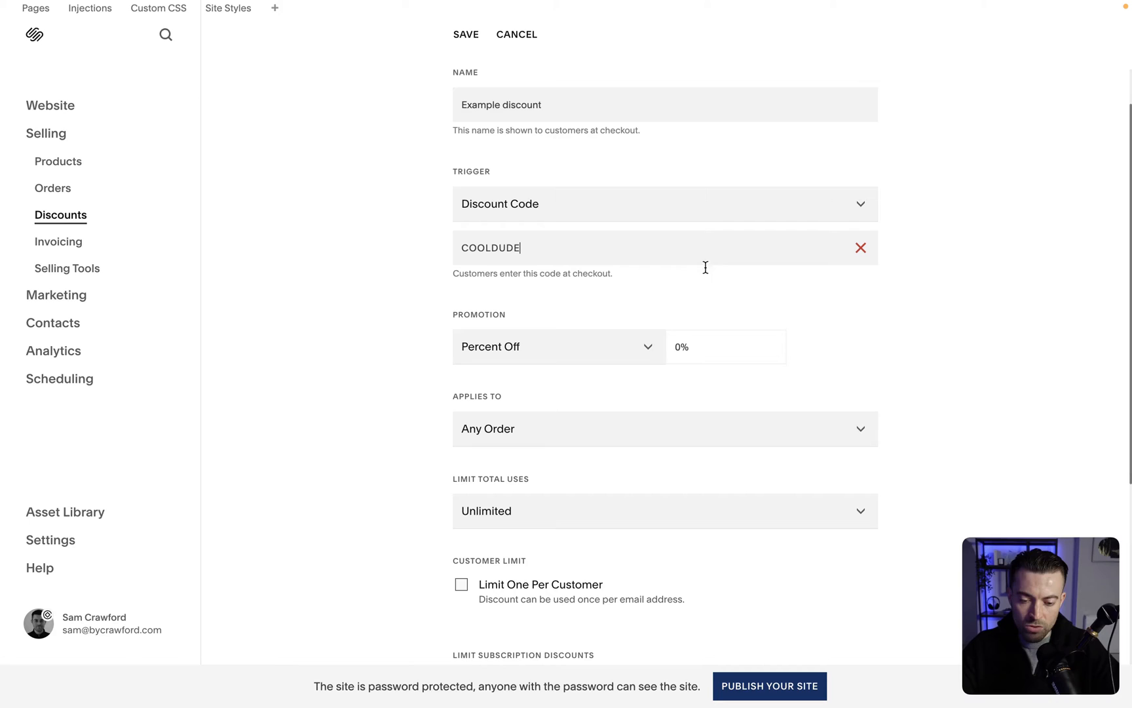
pyautogui.click(555, 346)
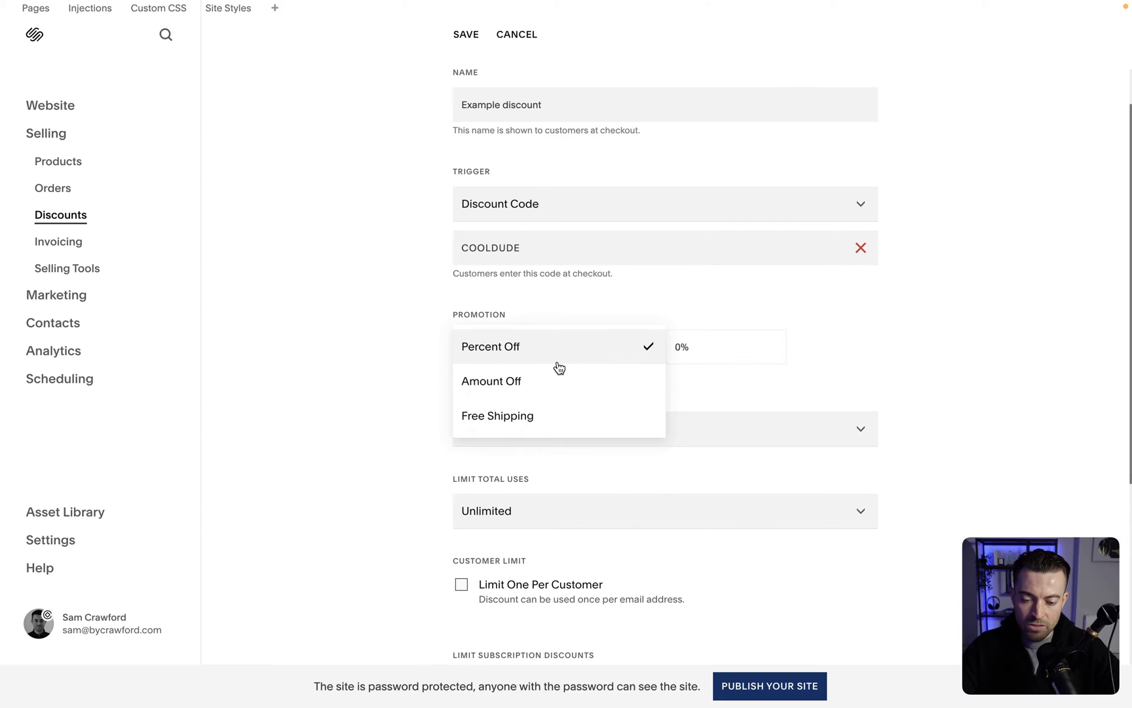
pyautogui.moveTo(508, 396)
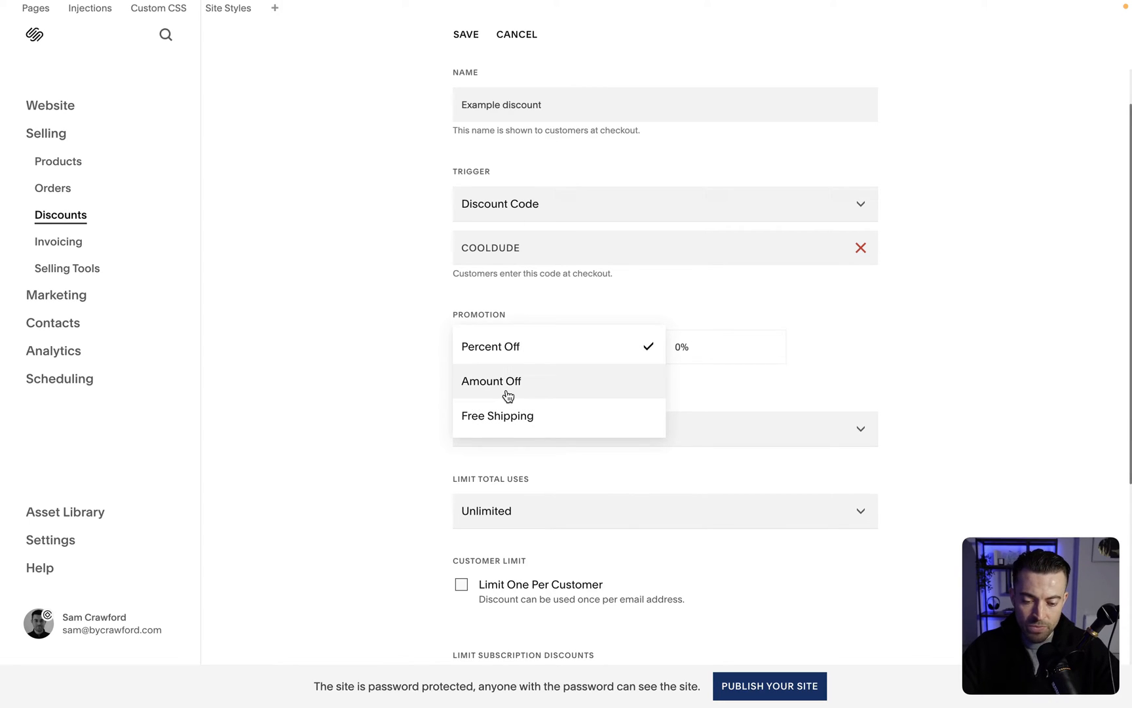
pyautogui.moveTo(747, 370)
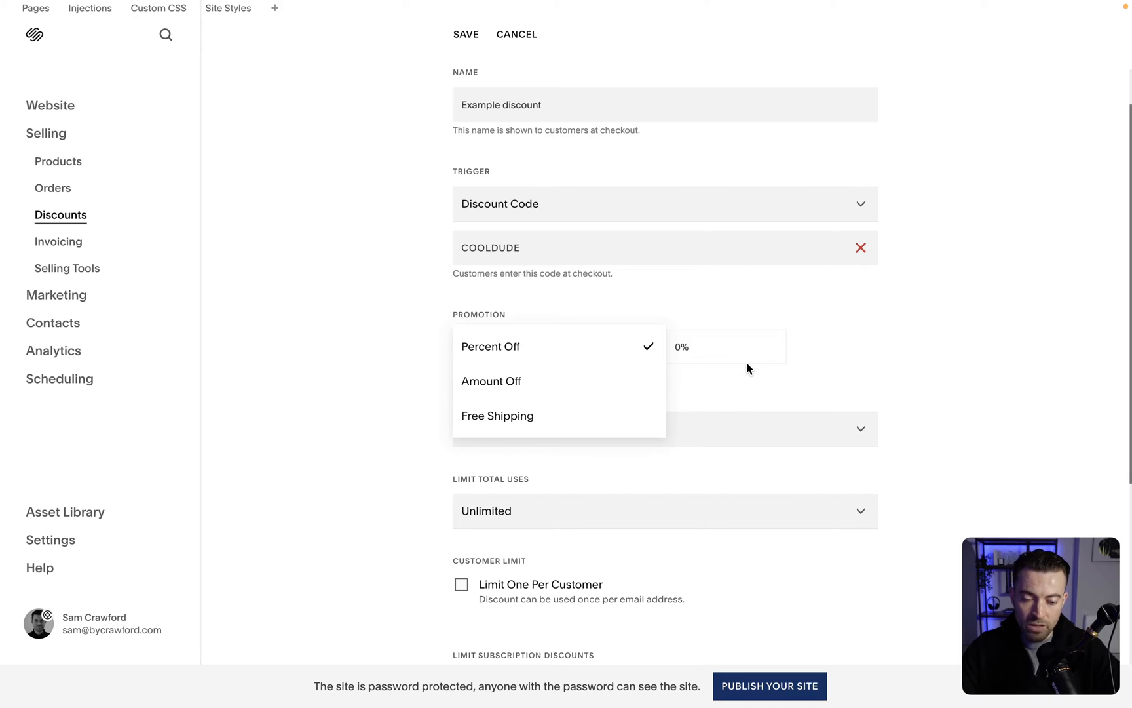
pyautogui.click(490, 346)
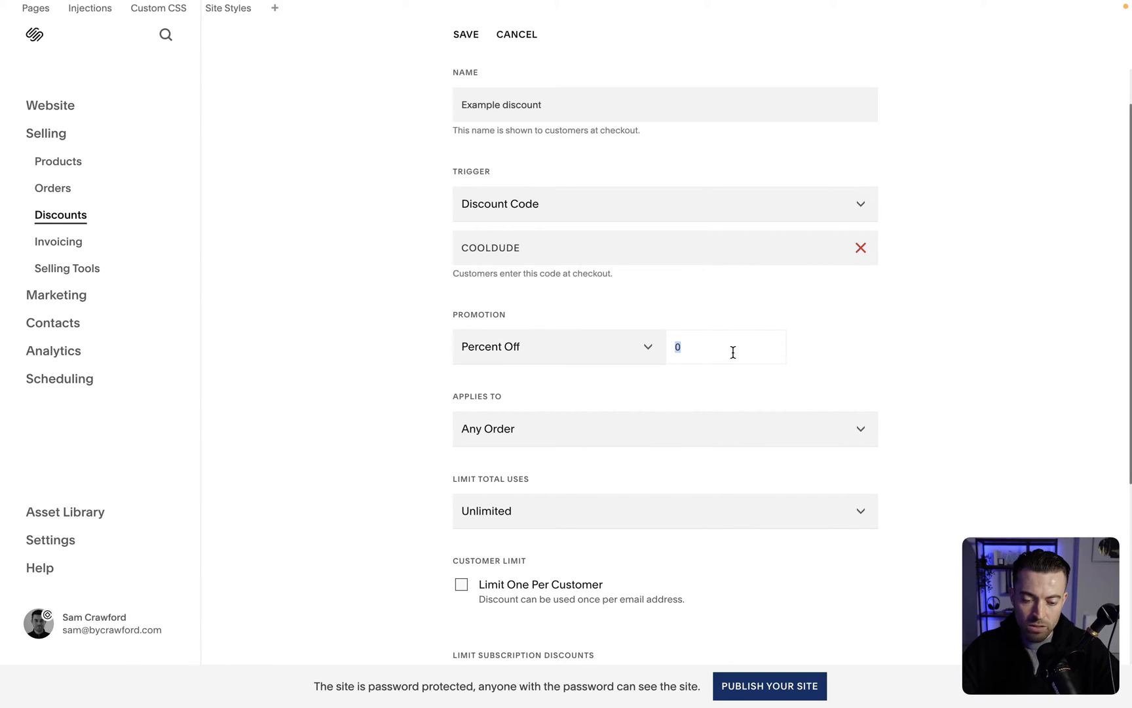
pyautogui.write('25%')
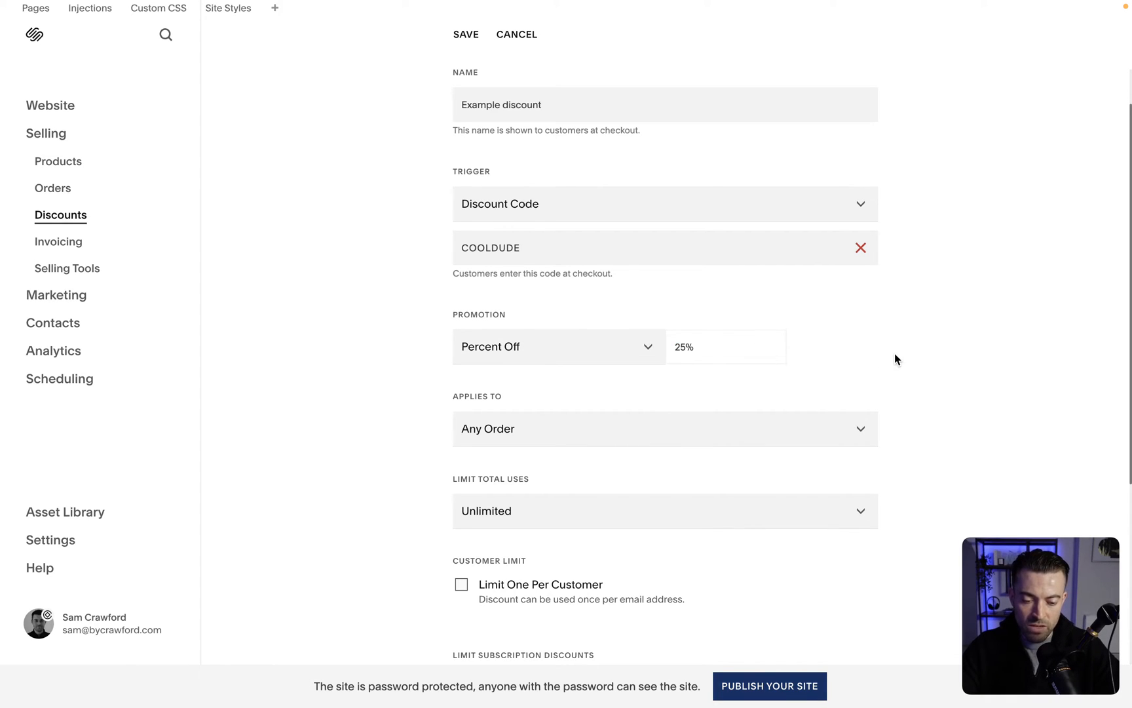
# Try a fixed $25 off and free shipping, then return the promotion to Percent Off.
pyautogui.click(556, 346)
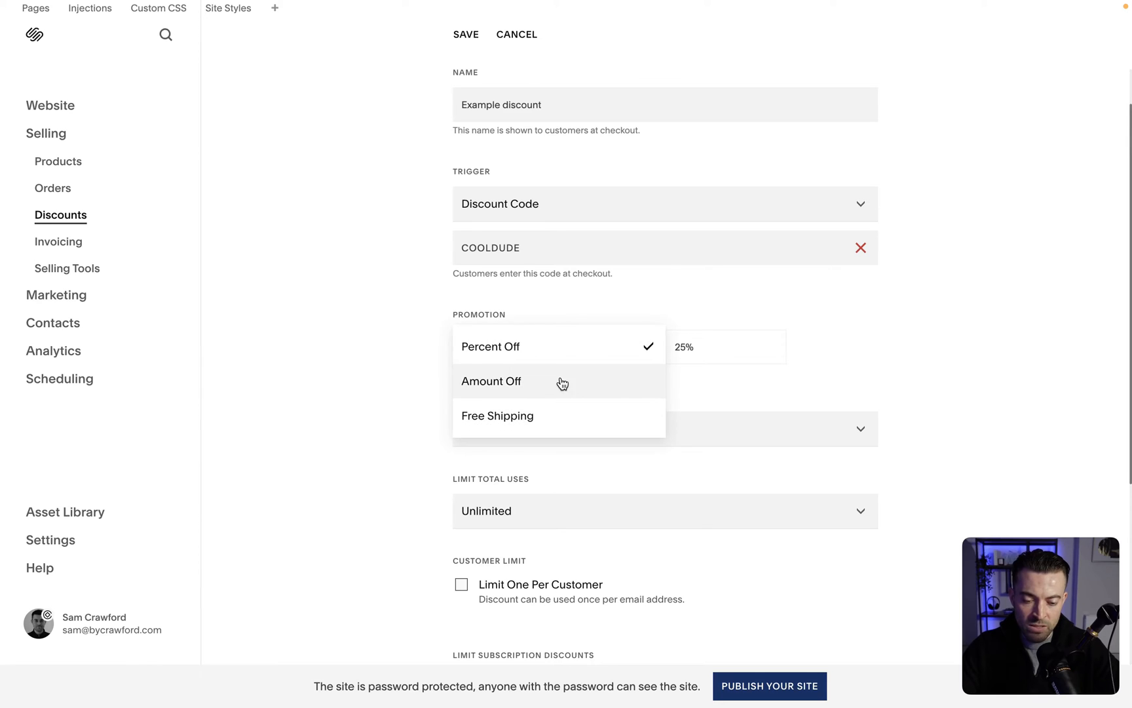
pyautogui.click(492, 381)
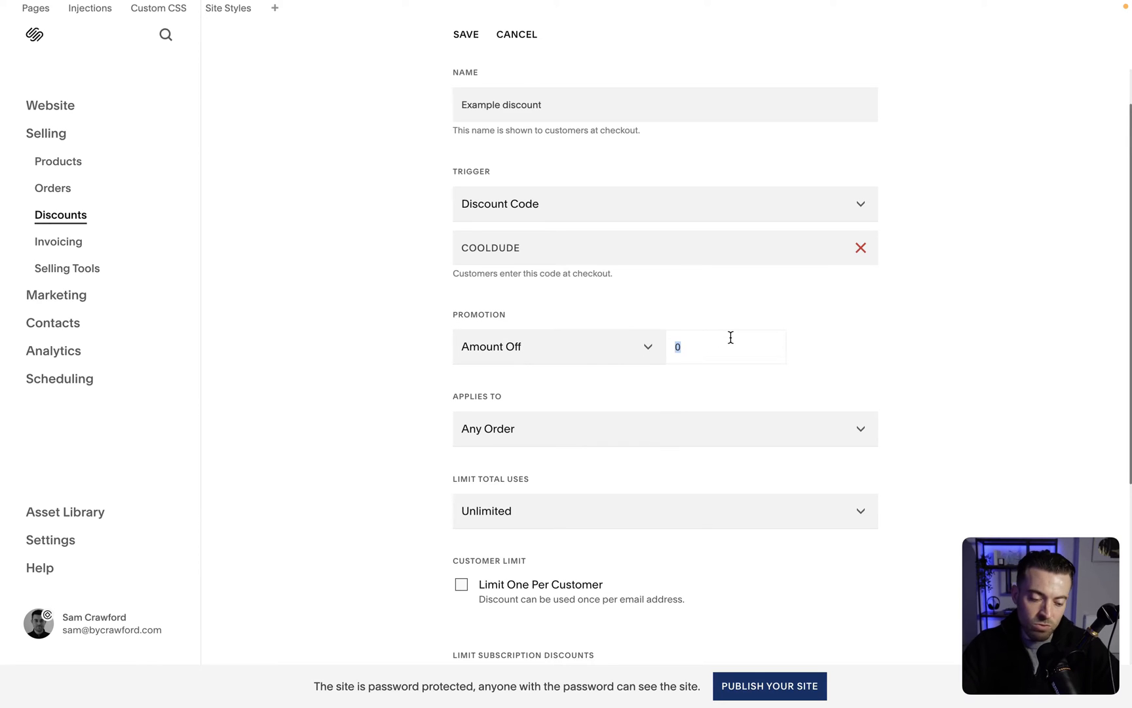
pyautogui.write('25')
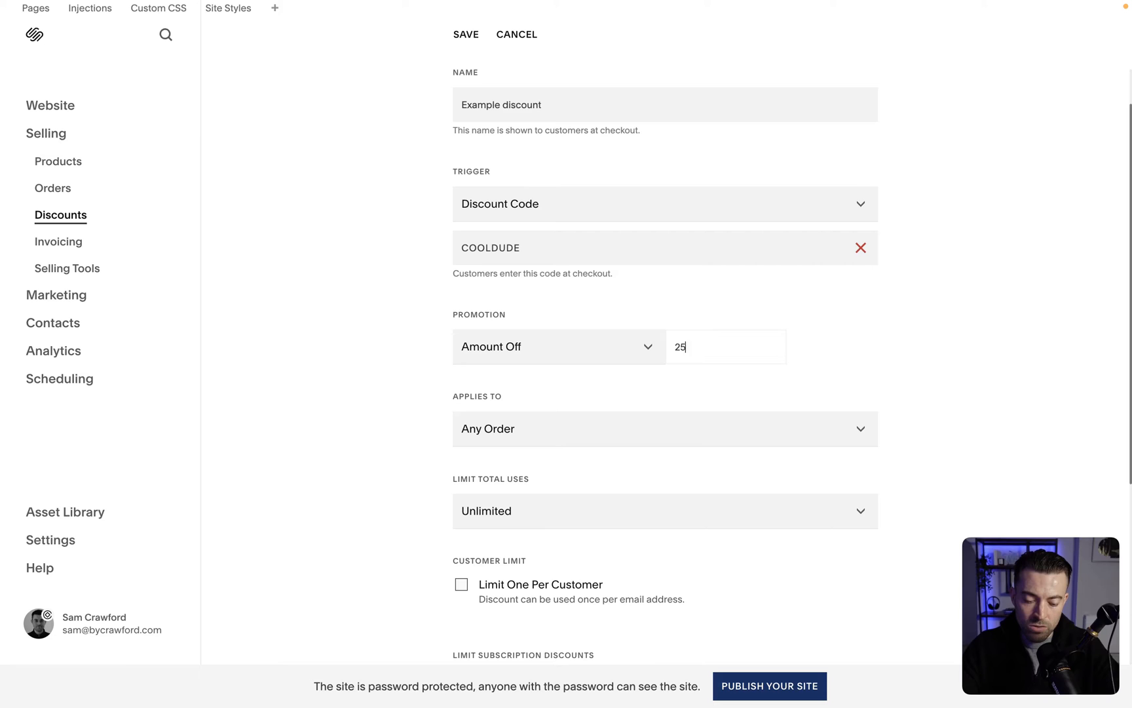
pyautogui.click(558, 346)
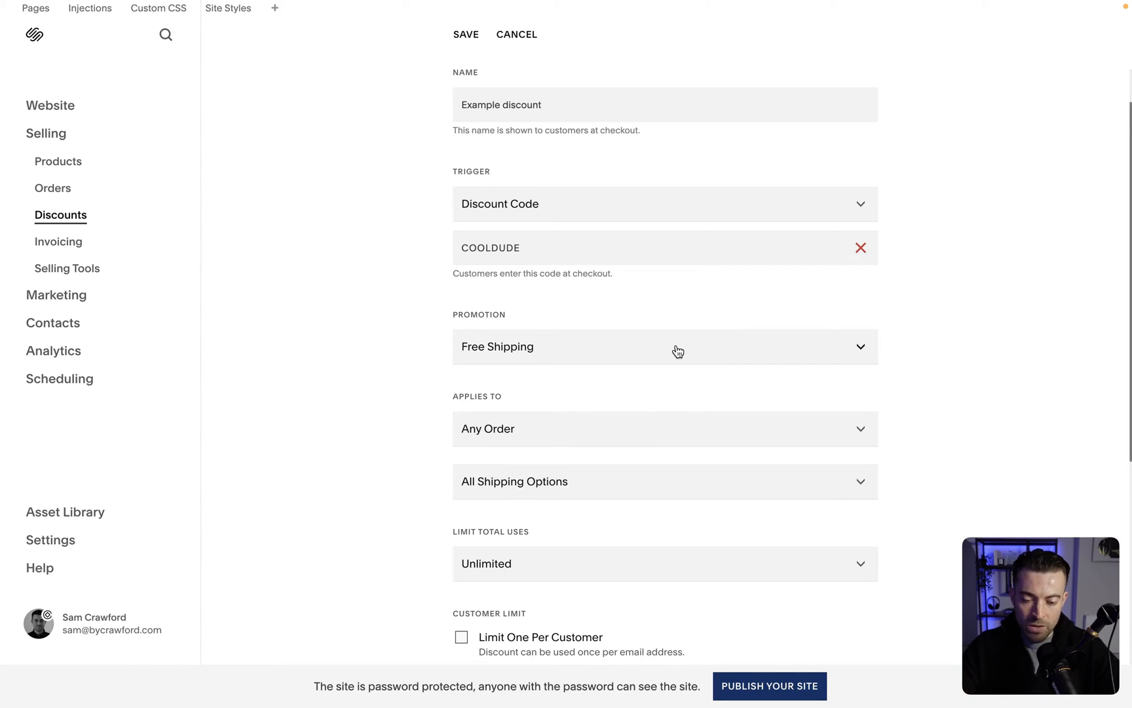
pyautogui.click(664, 346)
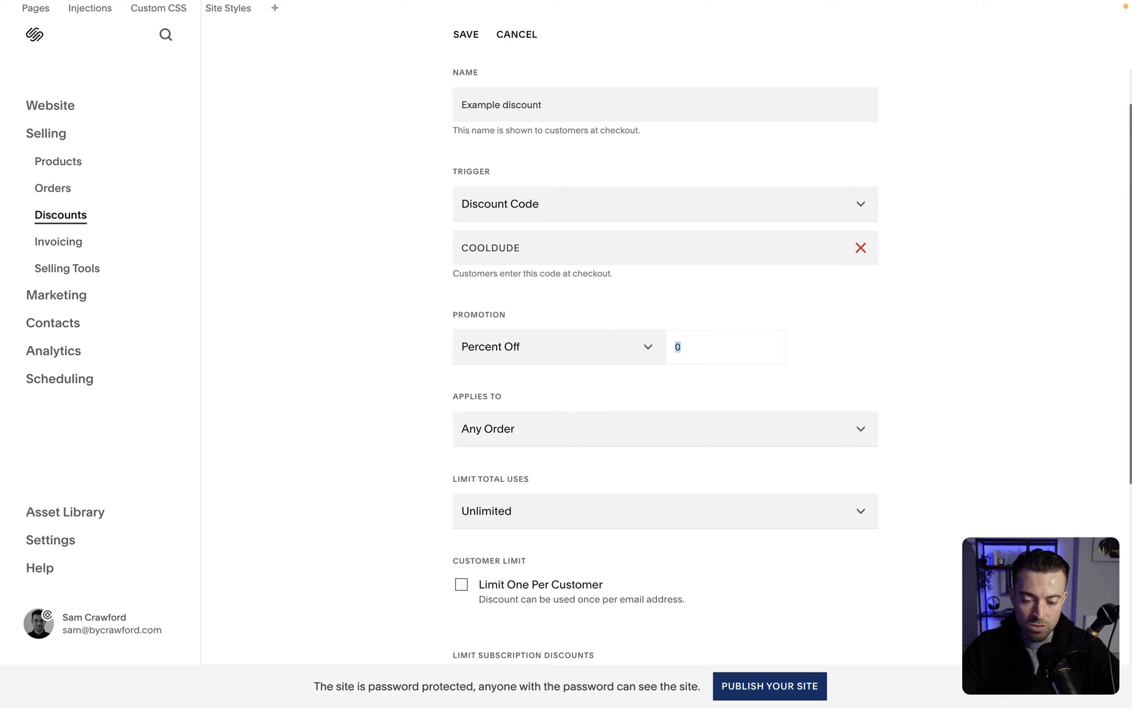
pyautogui.click(664, 428)
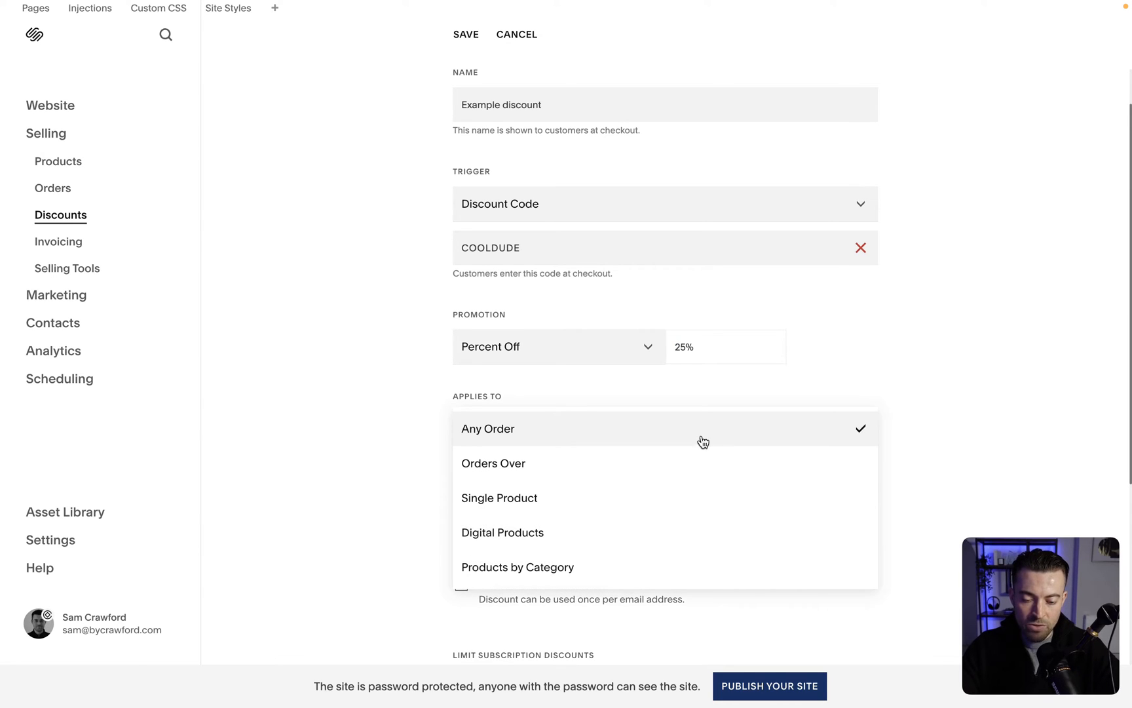
pyautogui.moveTo(657, 502)
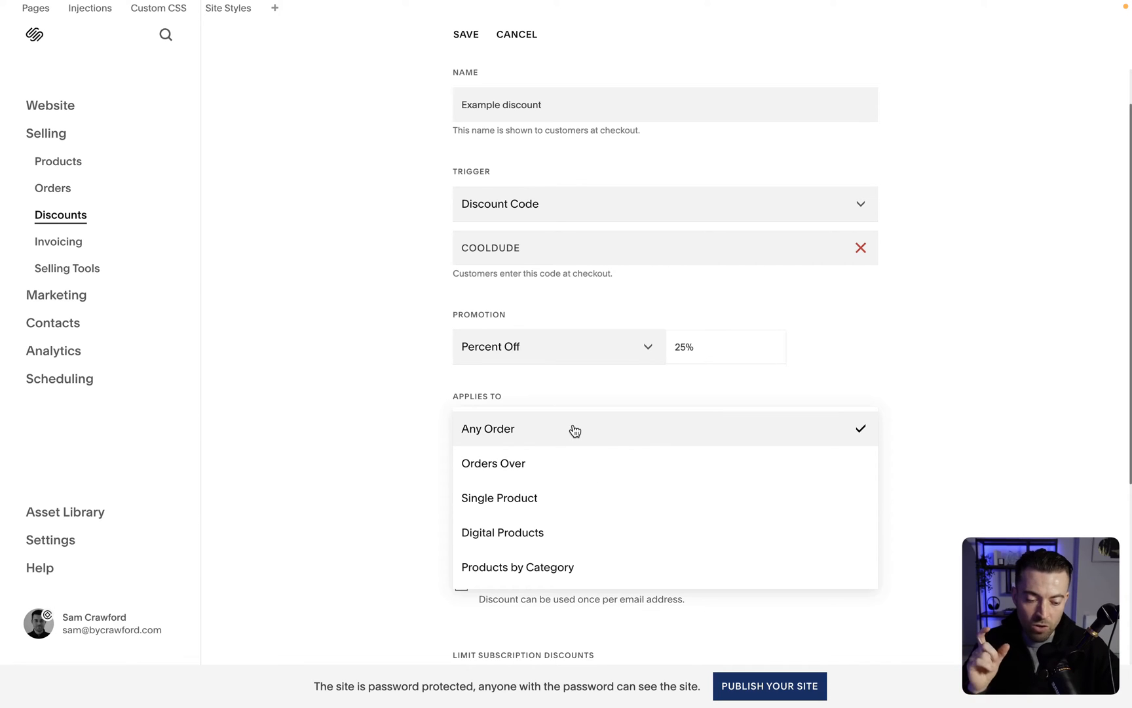
# Try limiting the discount to orders over $500.00, then switch Applies To to Single Product.
pyautogui.click(494, 462)
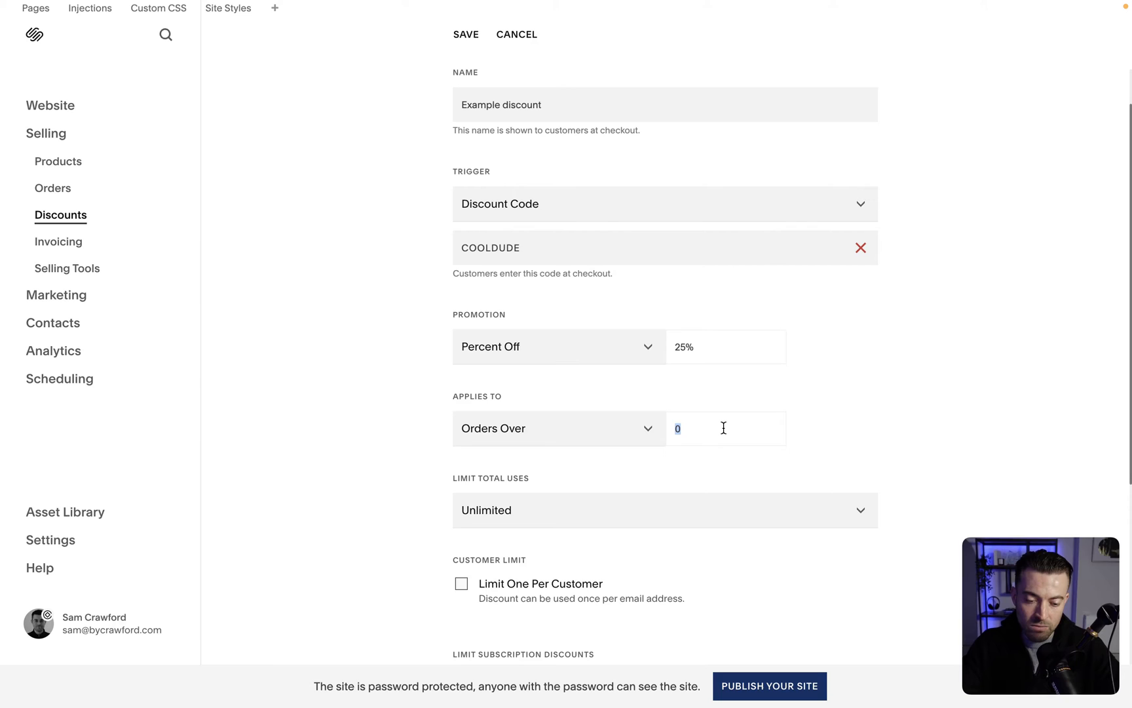
pyautogui.write('50')
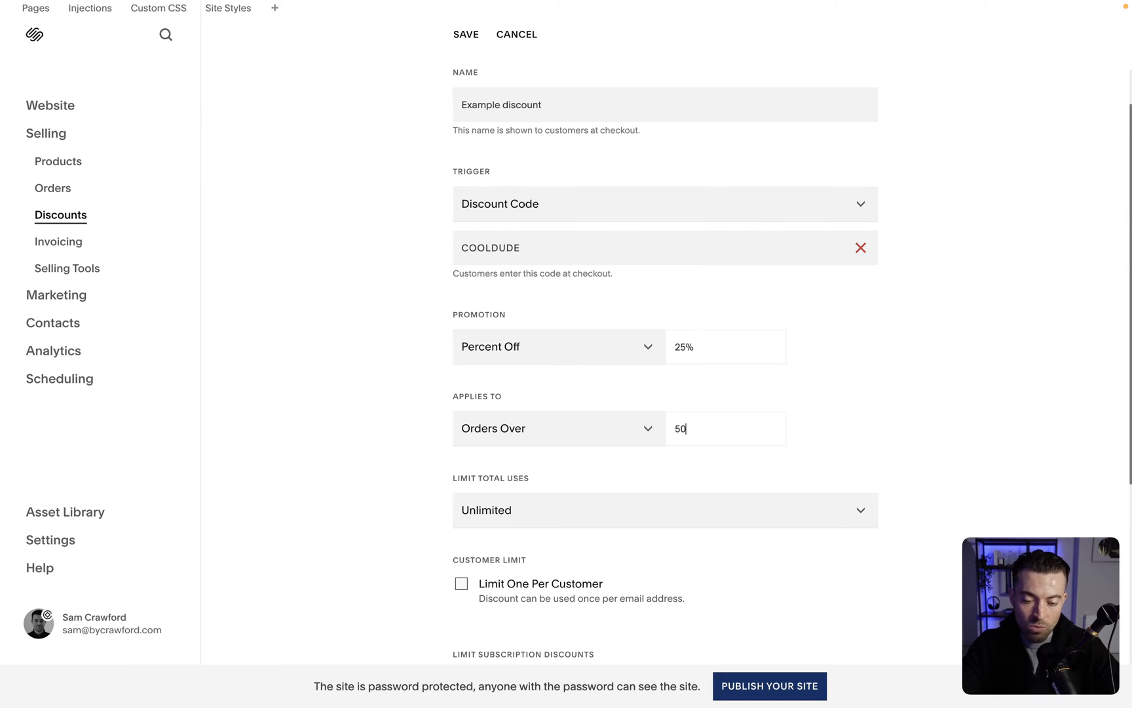
pyautogui.write('$500.00')
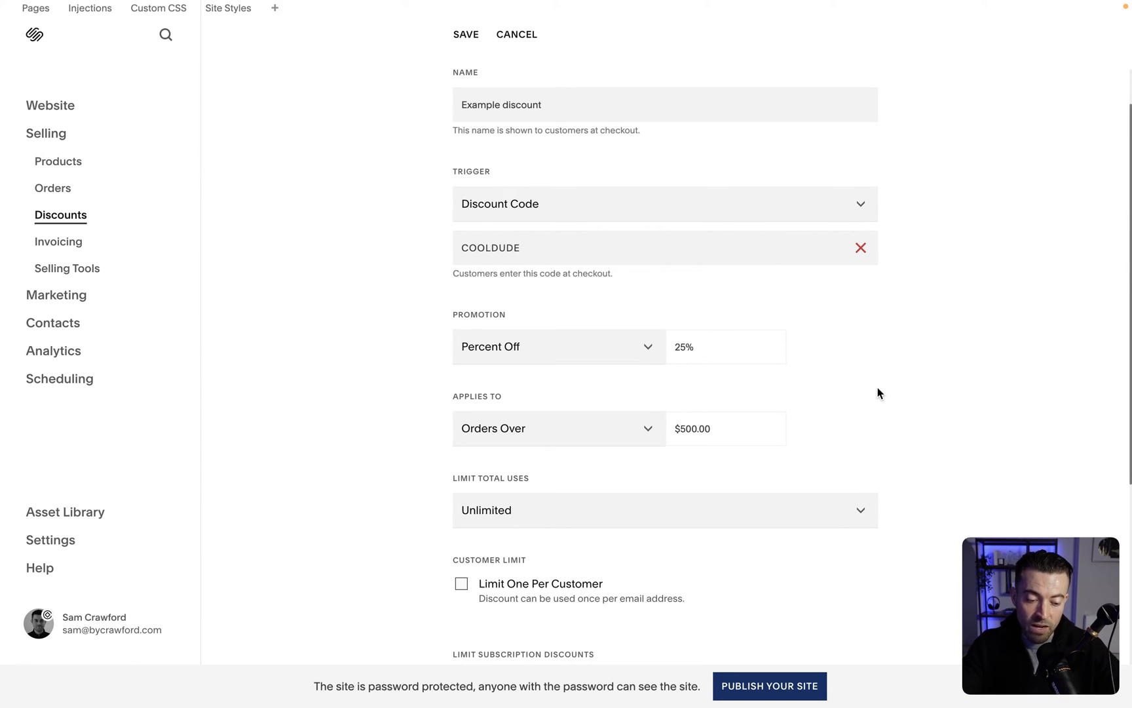
pyautogui.click(558, 428)
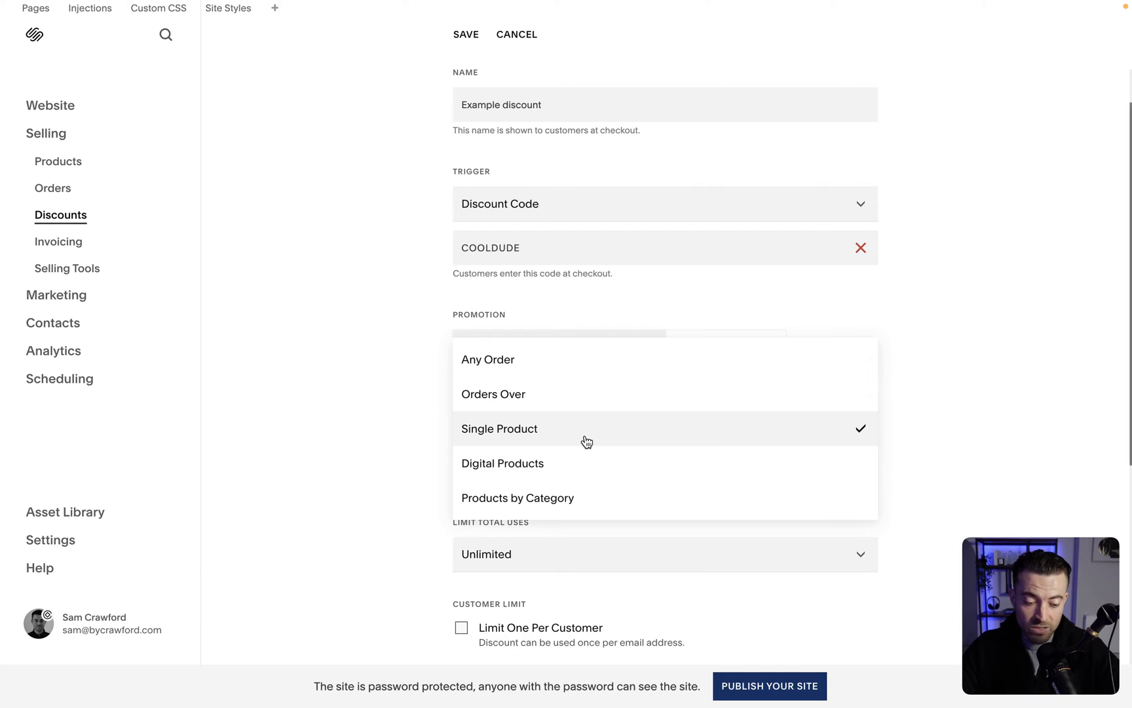
pyautogui.click(499, 428)
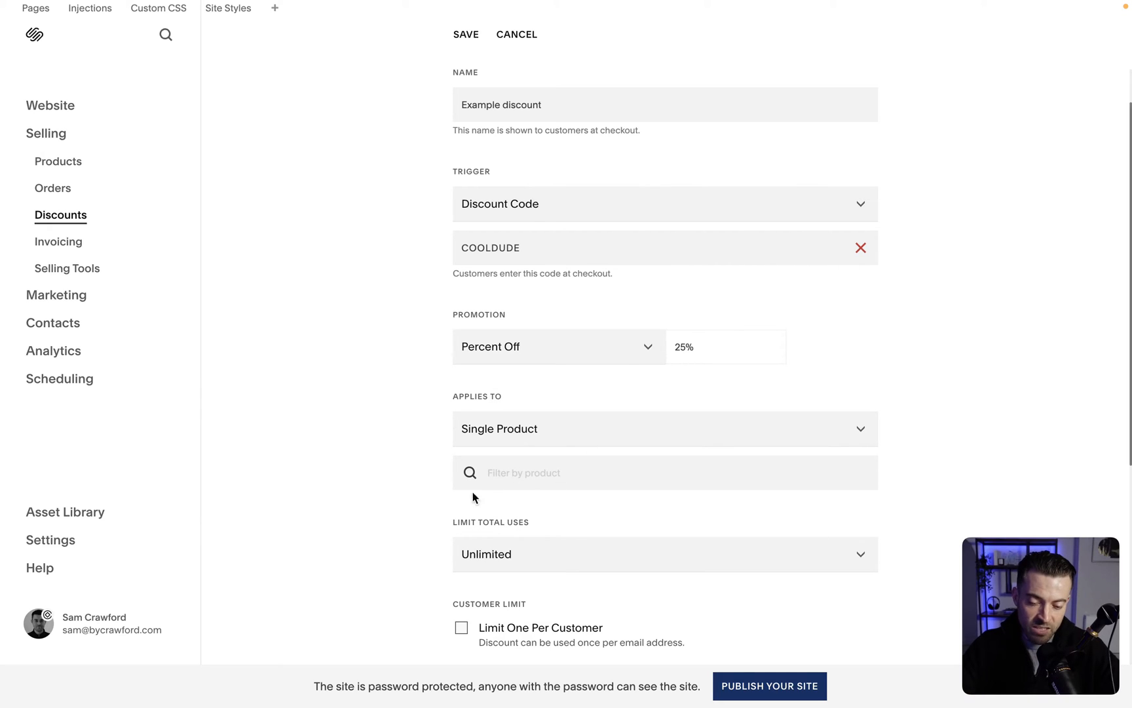
# Search 'cup', pick Milk Dip Cup, then remove it from the discount.
pyautogui.write('cu')
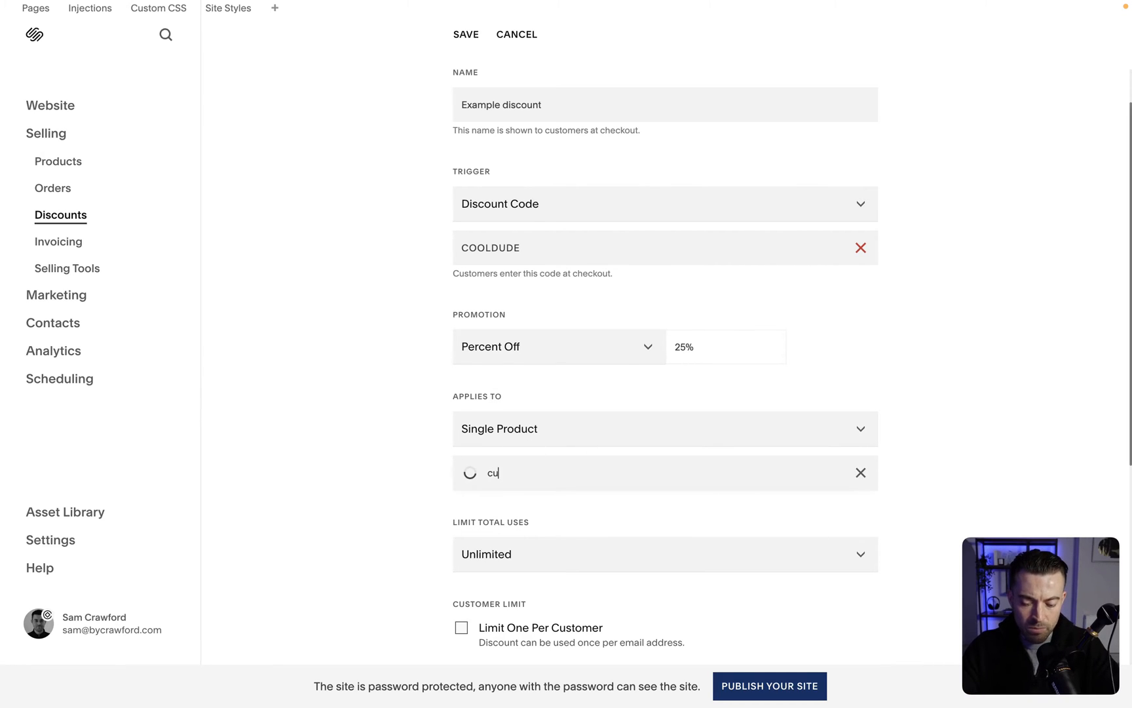
pyautogui.write('p')
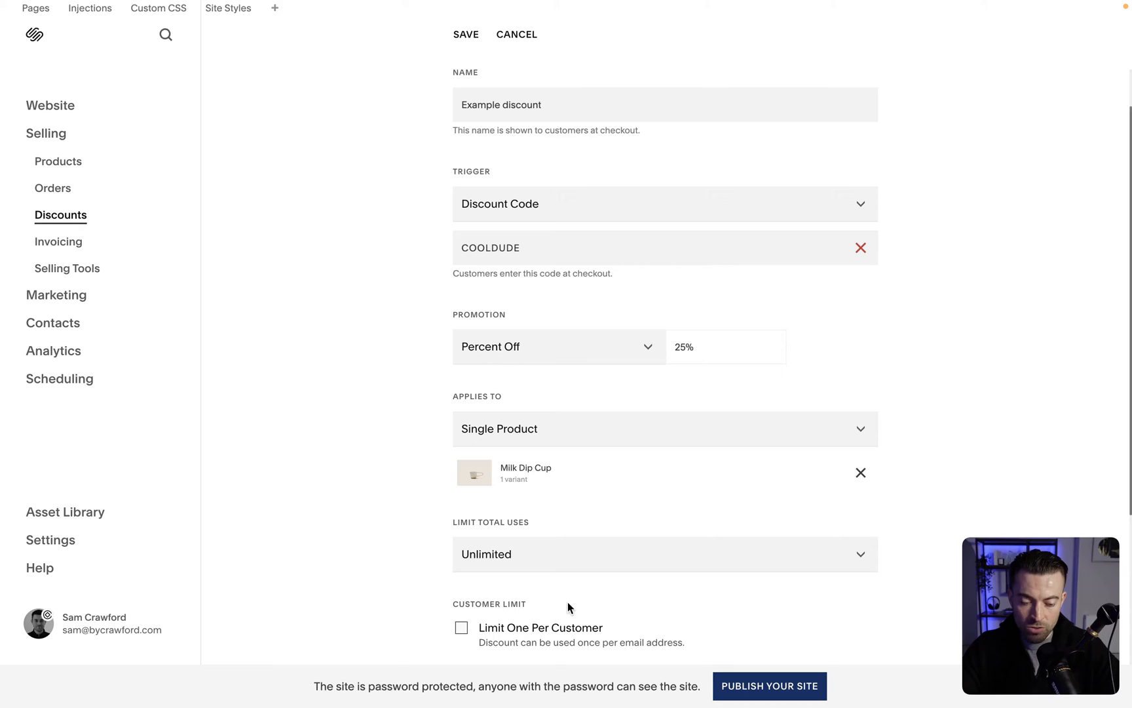
pyautogui.scroll(-3)
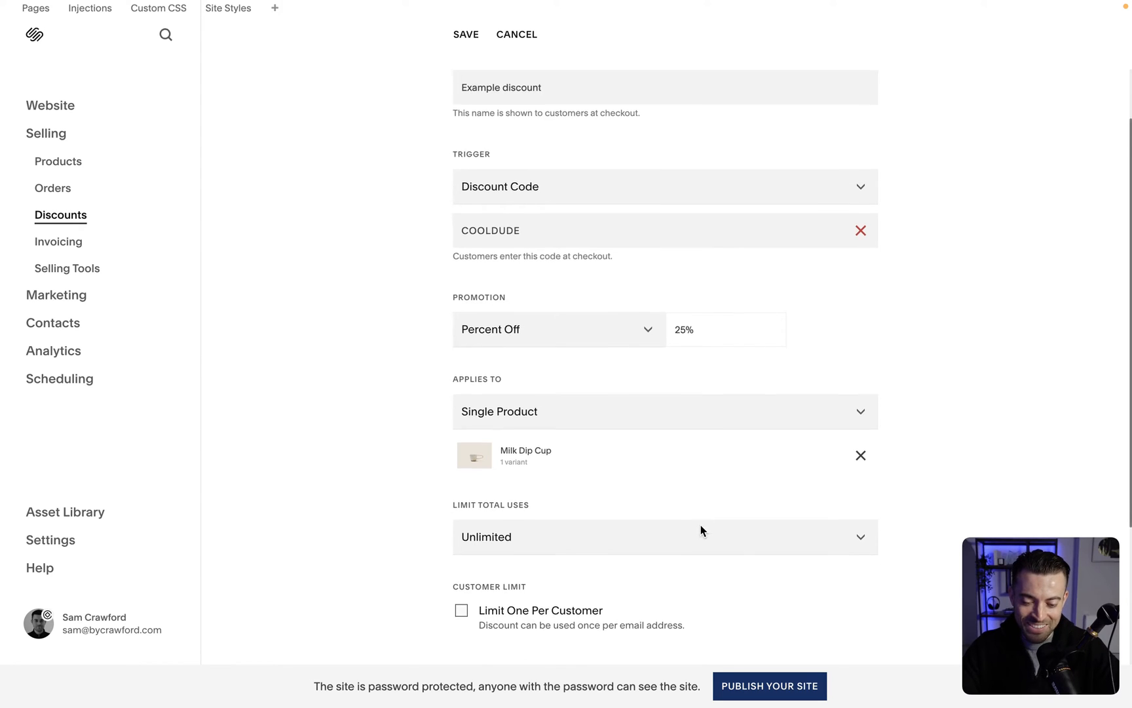
pyautogui.click(861, 455)
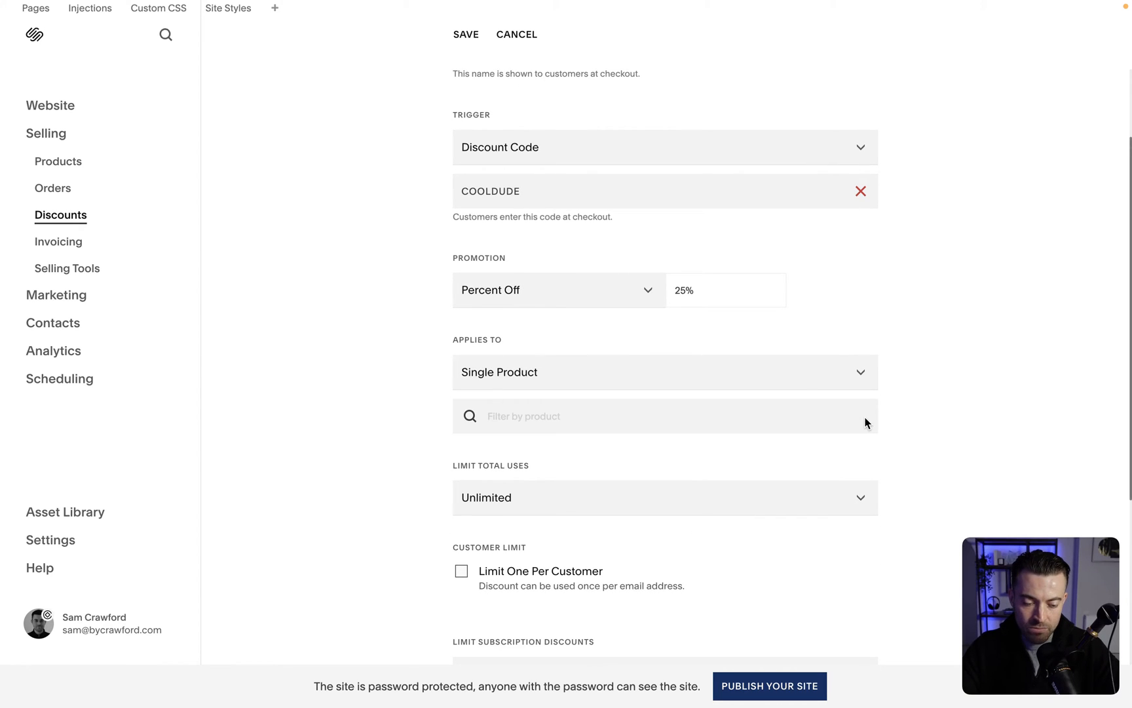
# Try Digital Products with the Enterprise plan, then set Applies To to Products by Category.
pyautogui.click(663, 372)
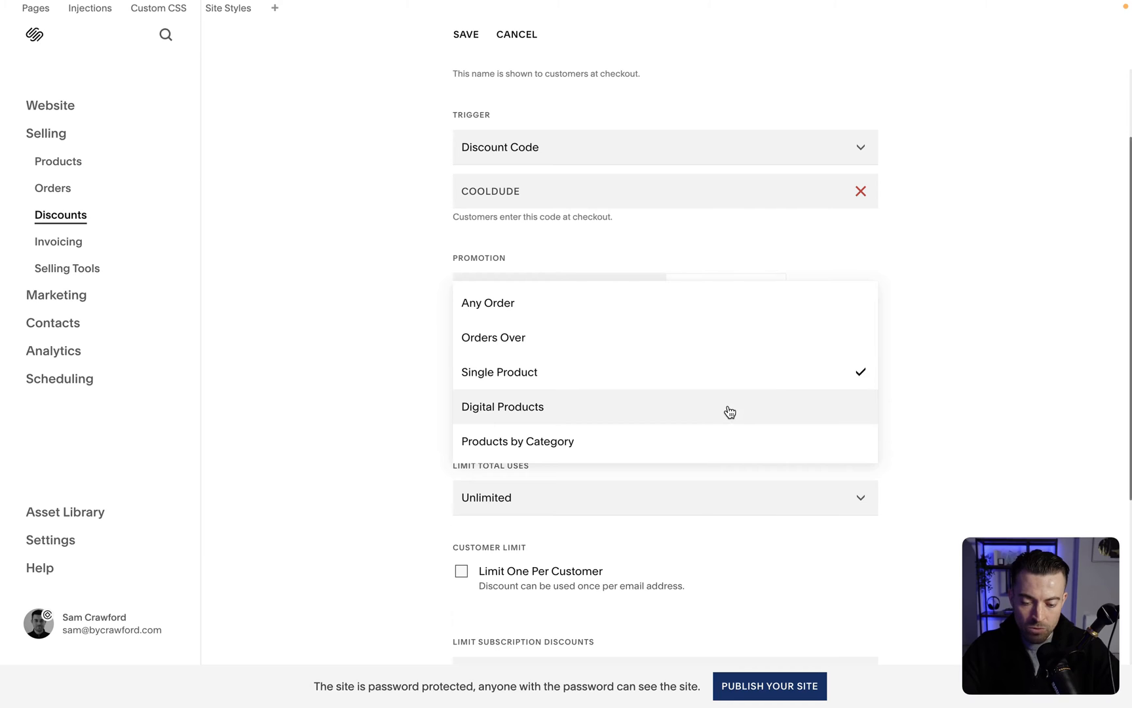
pyautogui.click(502, 406)
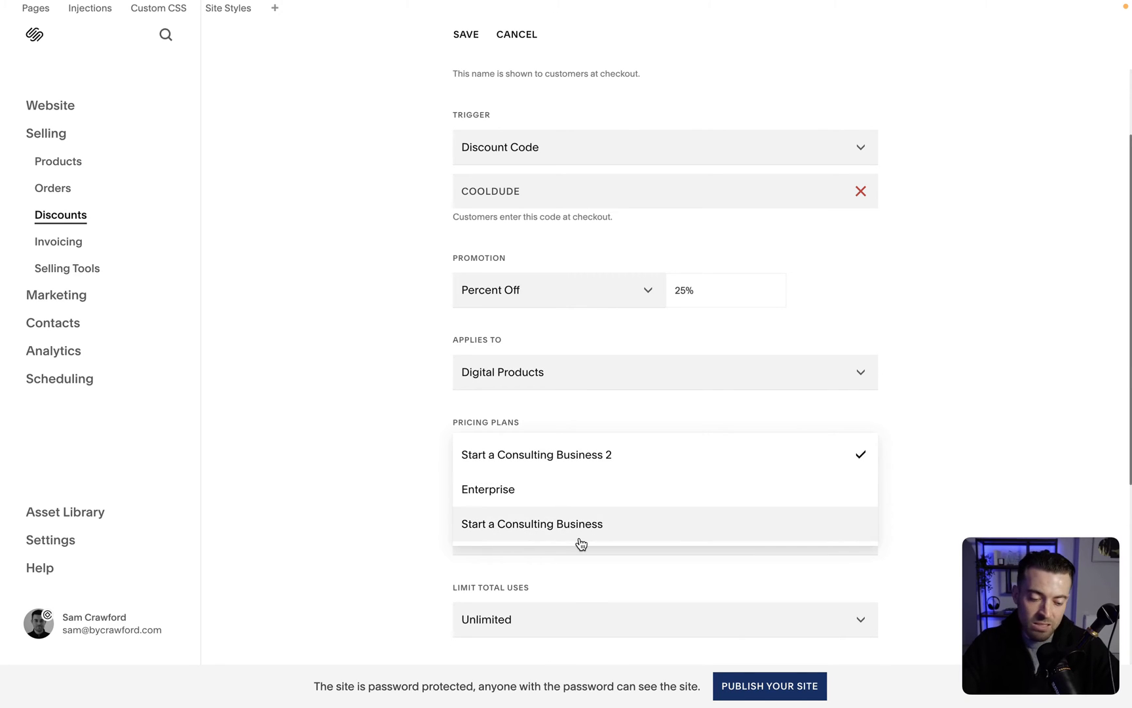
pyautogui.click(664, 372)
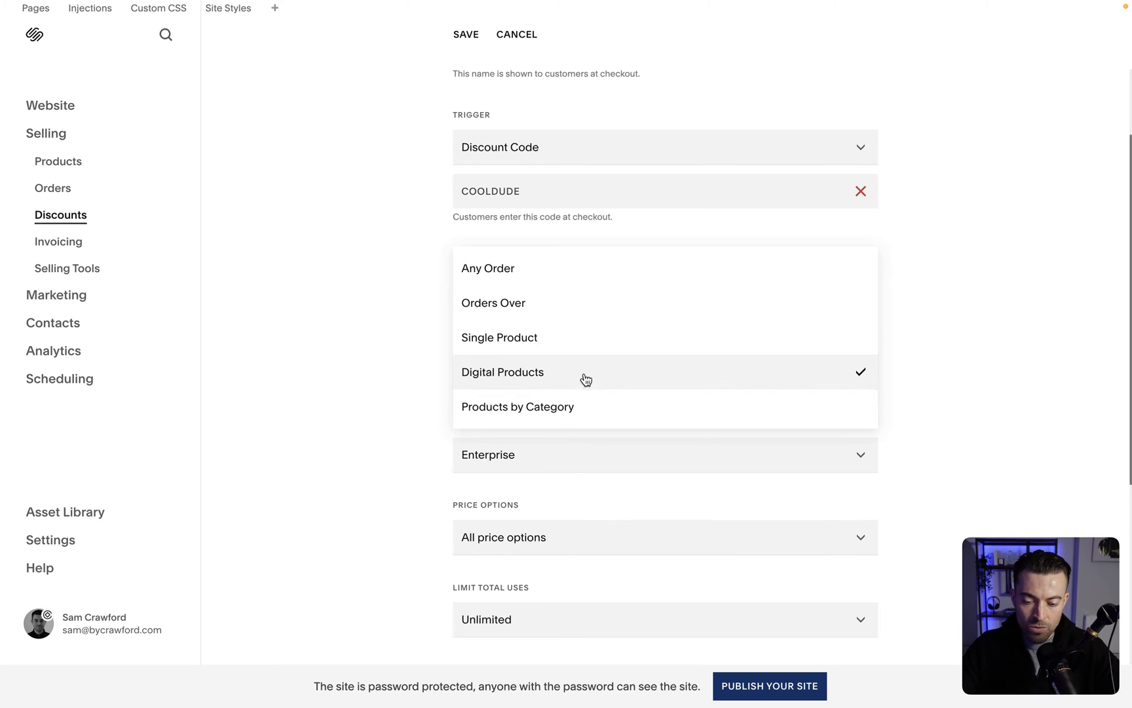
pyautogui.click(518, 407)
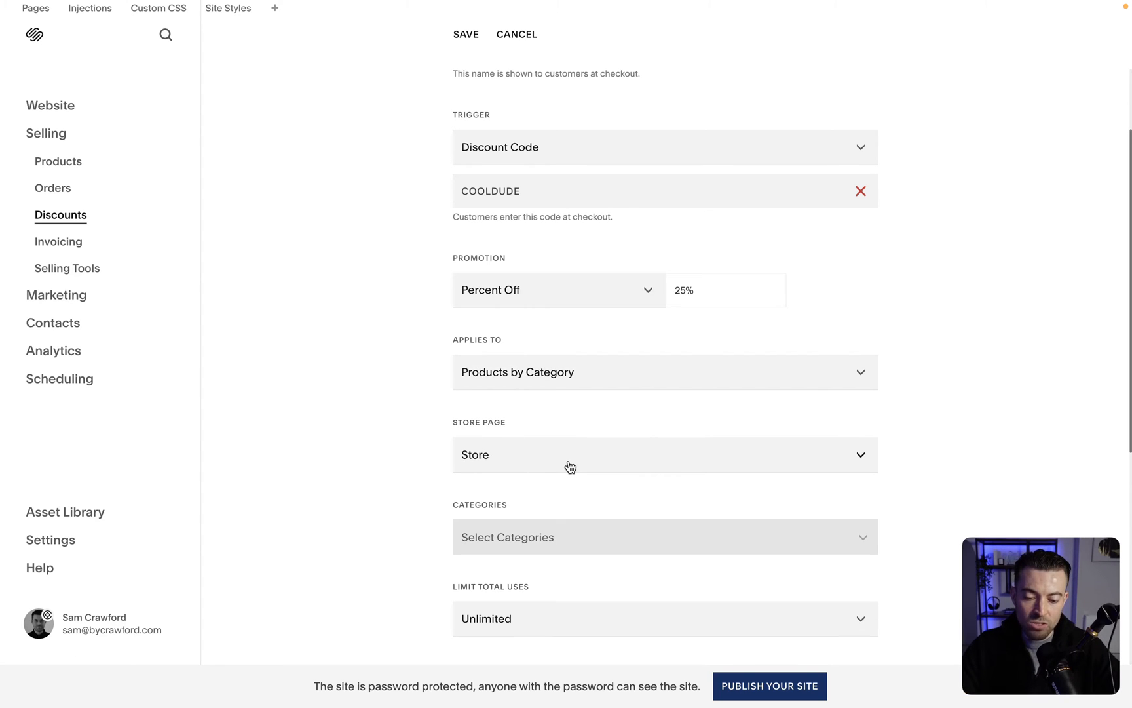
# Keep Store as the store page, tick All categories, and keep Products by Category as the target.
pyautogui.click(664, 454)
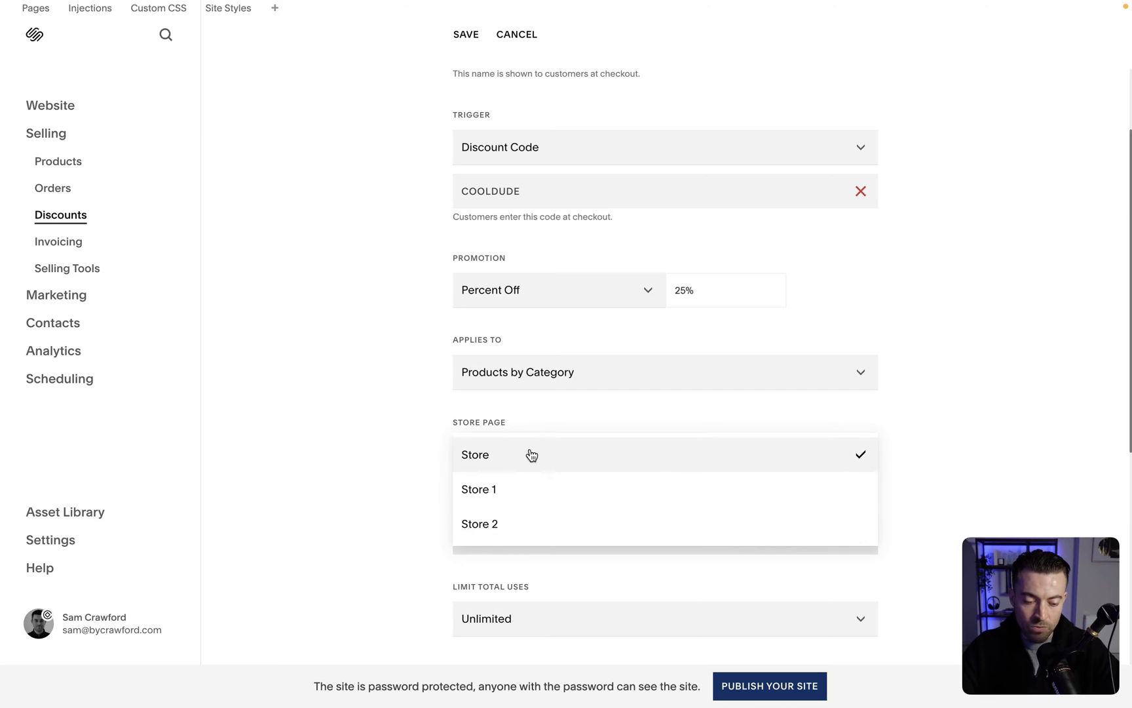
pyautogui.click(476, 455)
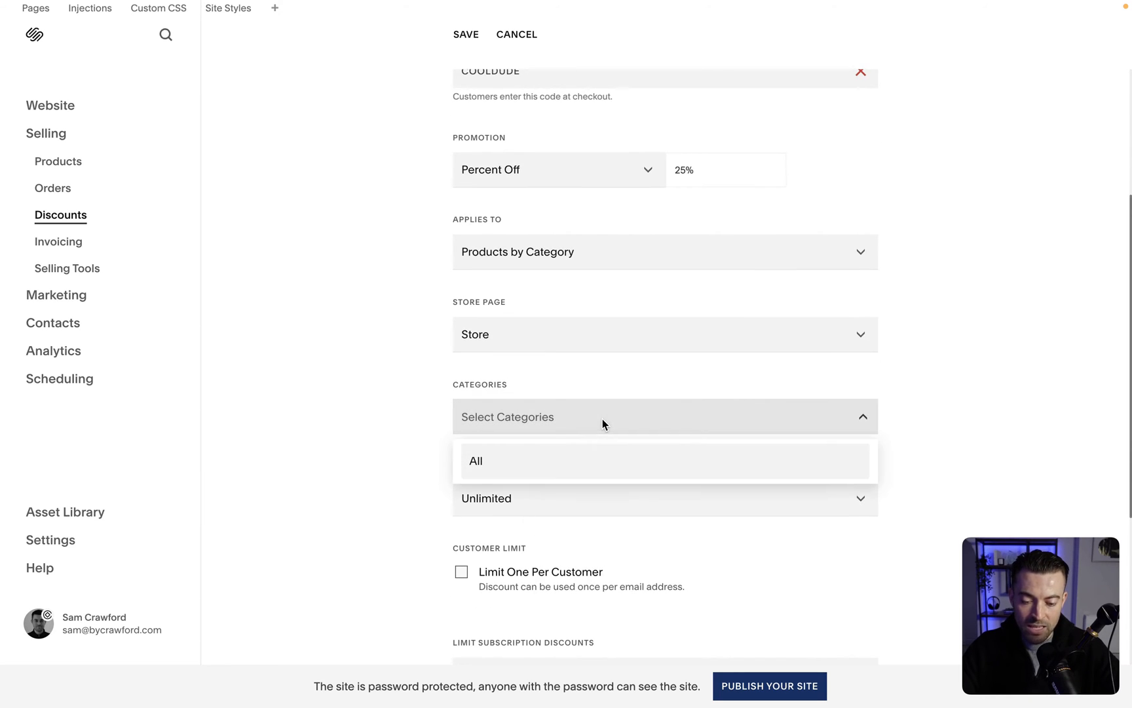
pyautogui.moveTo(541, 468)
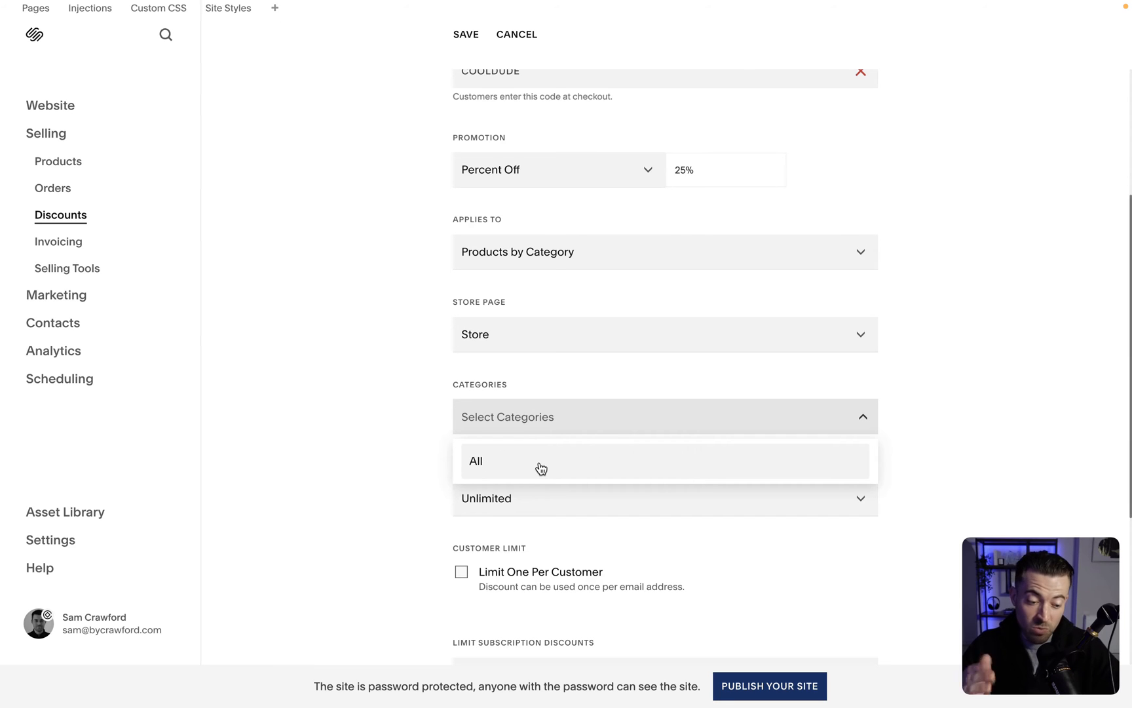
pyautogui.click(541, 462)
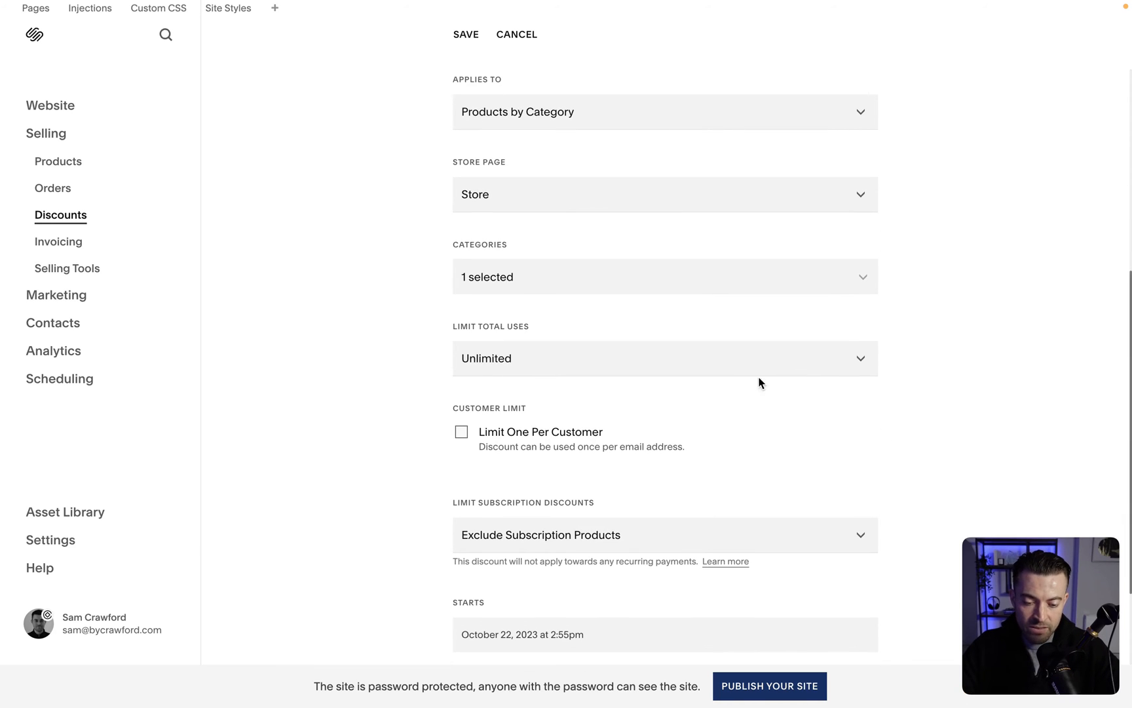
pyautogui.click(664, 112)
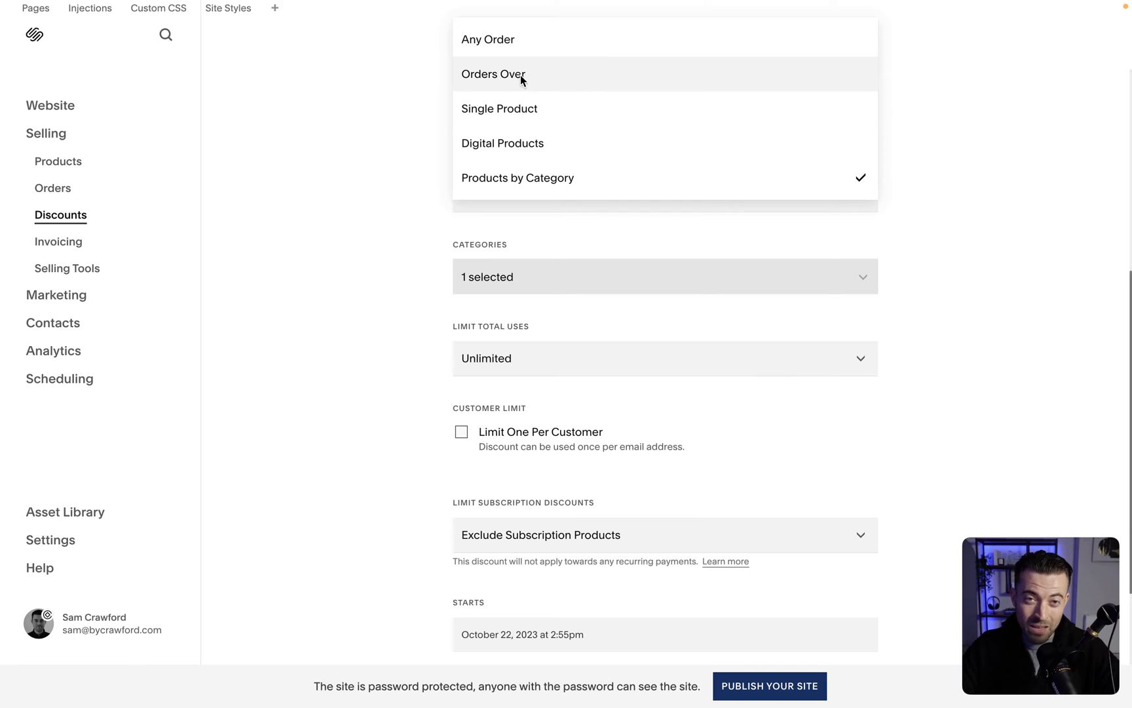
pyautogui.click(518, 178)
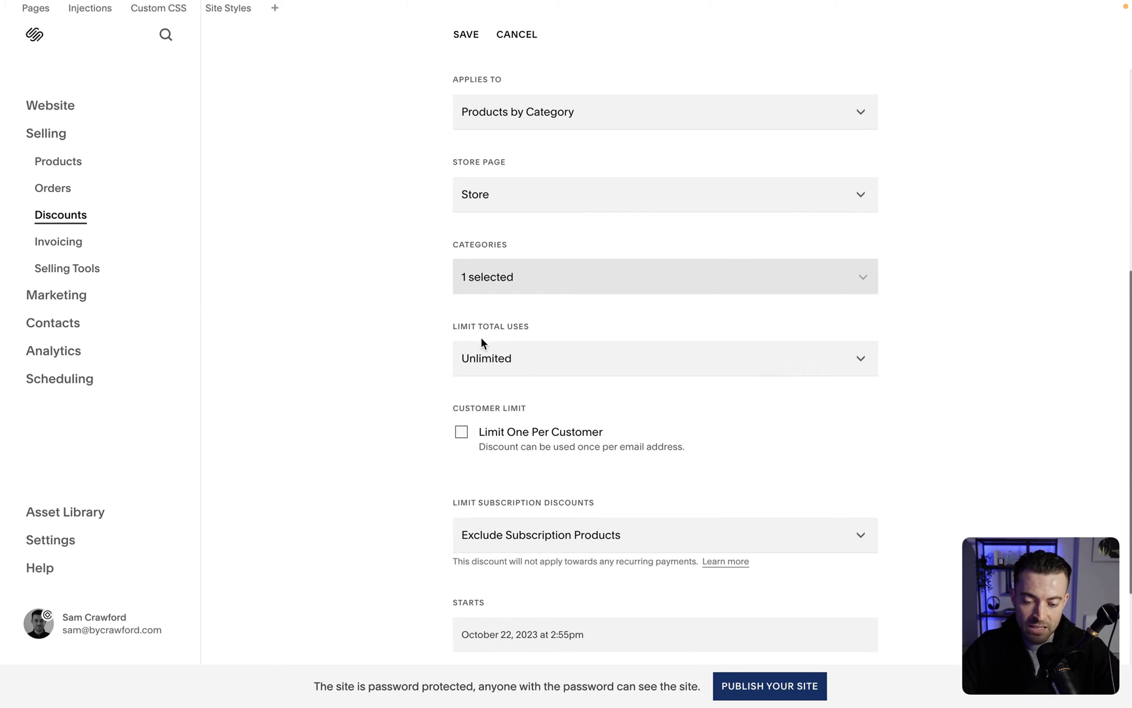
# Limit the discount to 100 total uses and one per customer, dismissing the upgrade prompt.
pyautogui.click(663, 358)
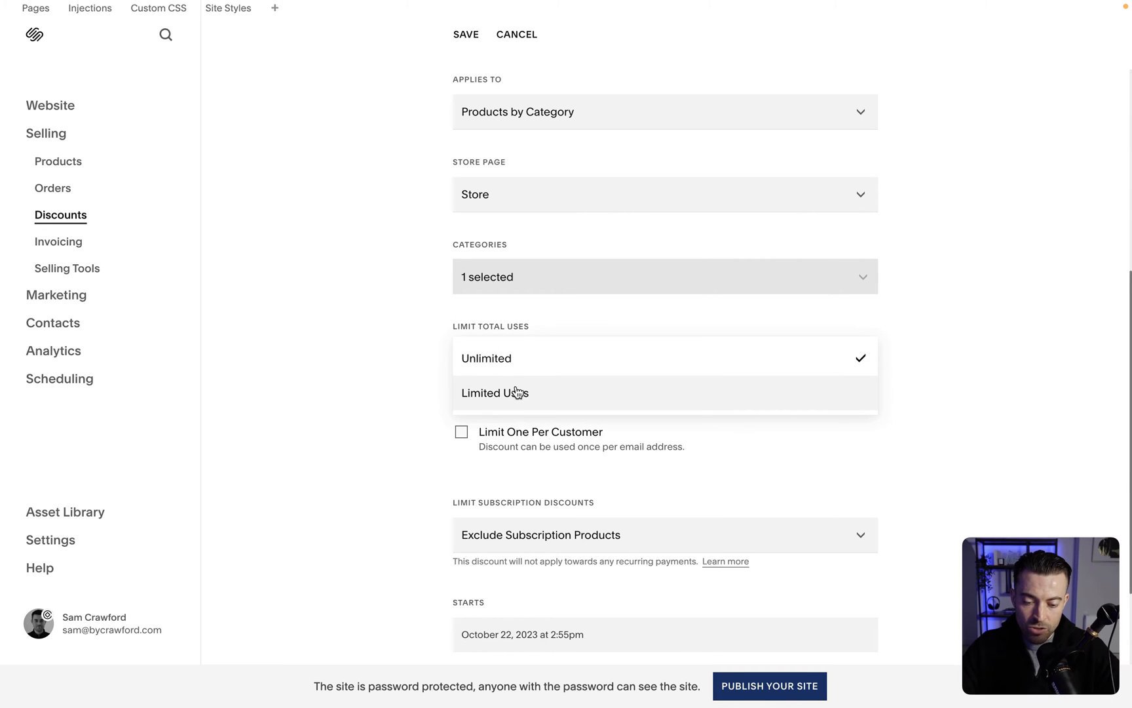
pyautogui.moveTo(528, 370)
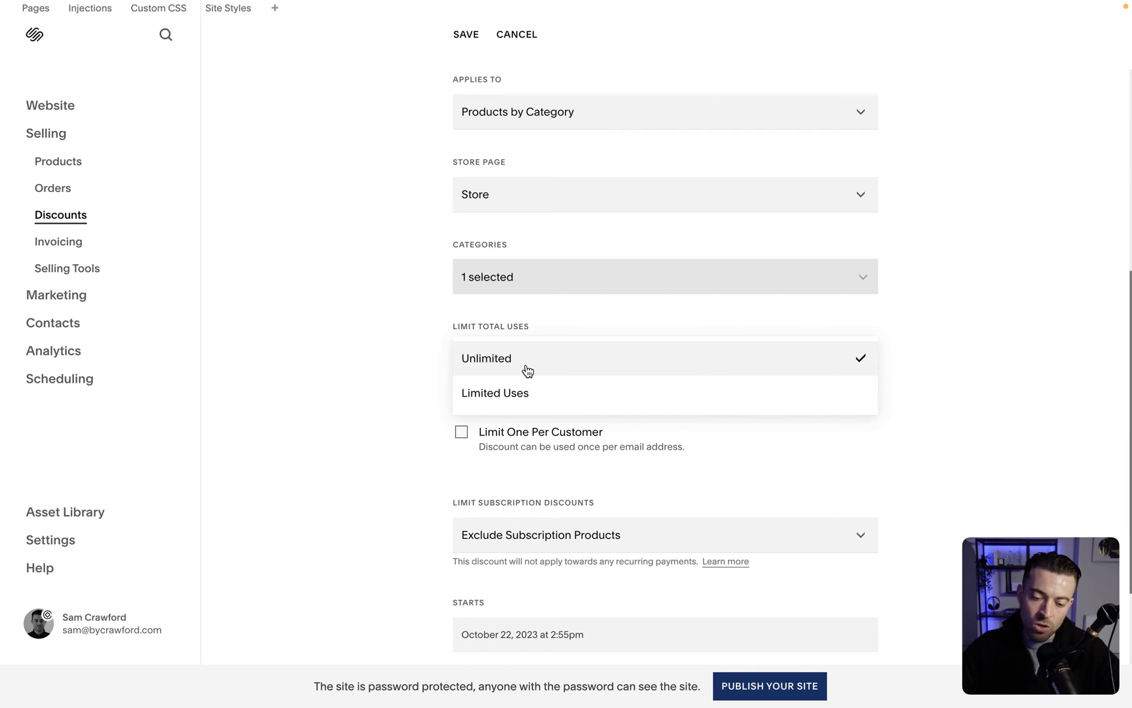
pyautogui.click(496, 392)
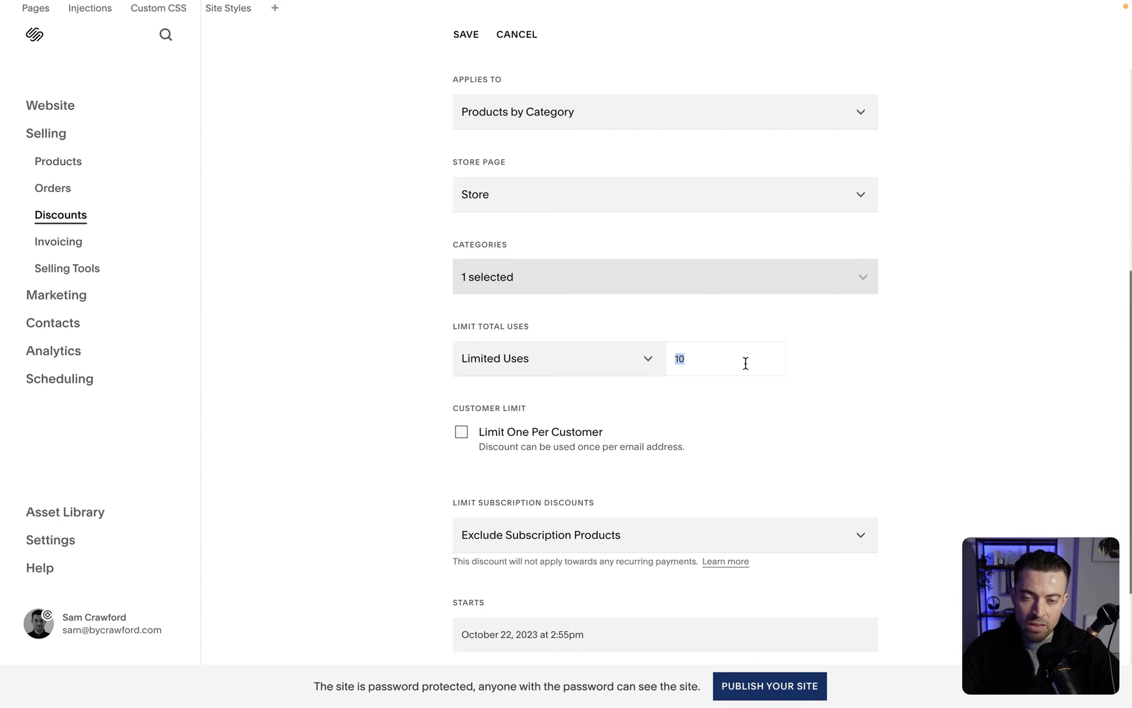
pyautogui.moveTo(780, 393)
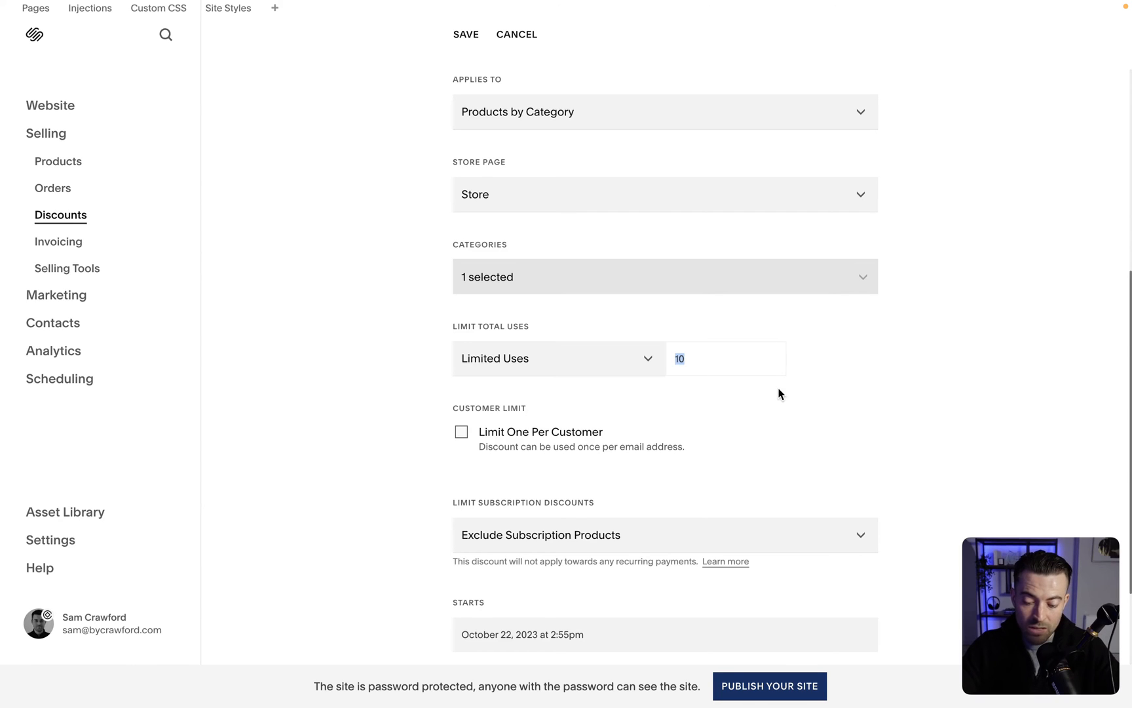
pyautogui.write('100')
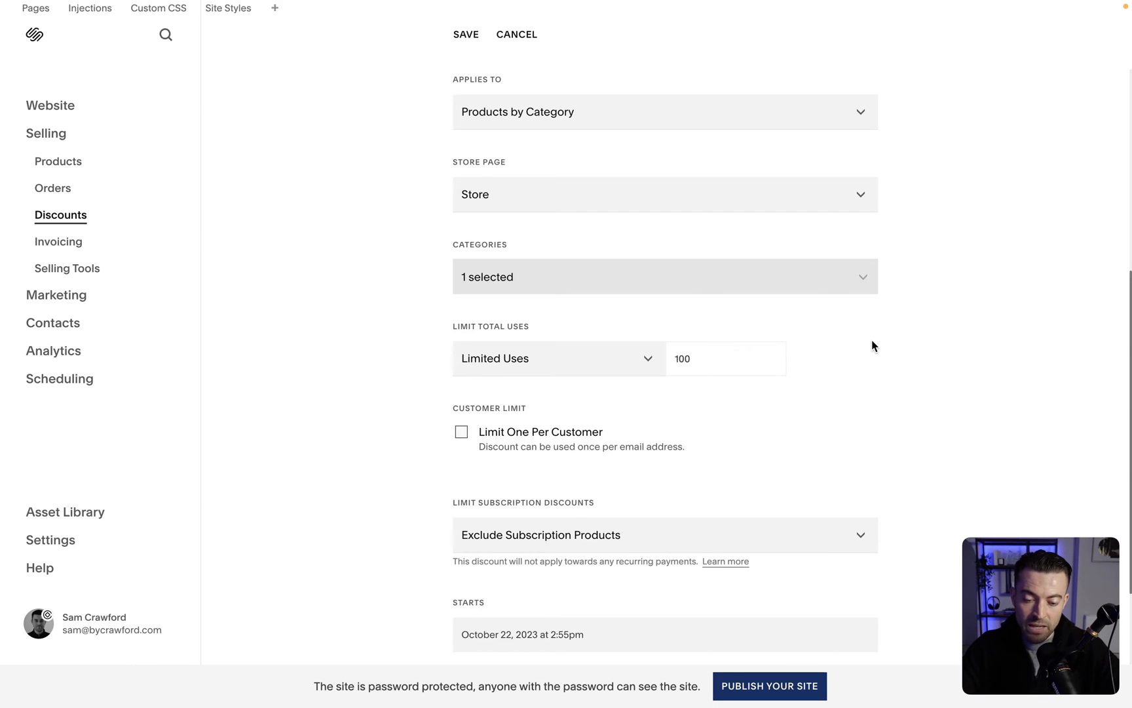
pyautogui.moveTo(473, 440)
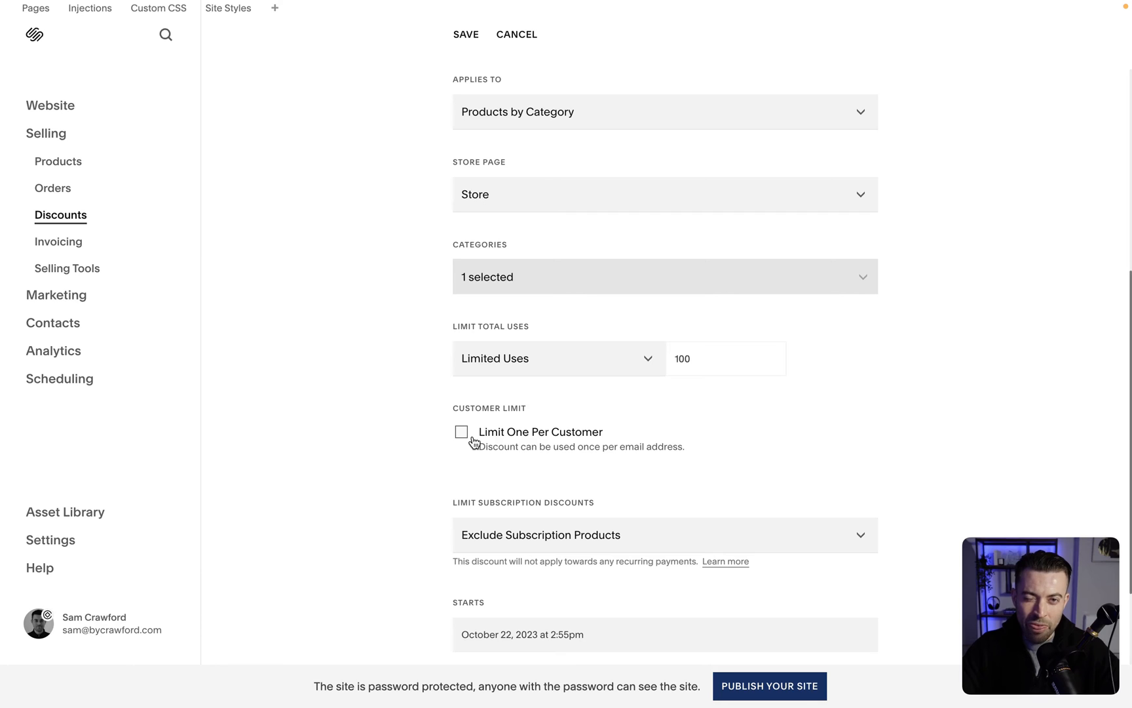
pyautogui.click(462, 431)
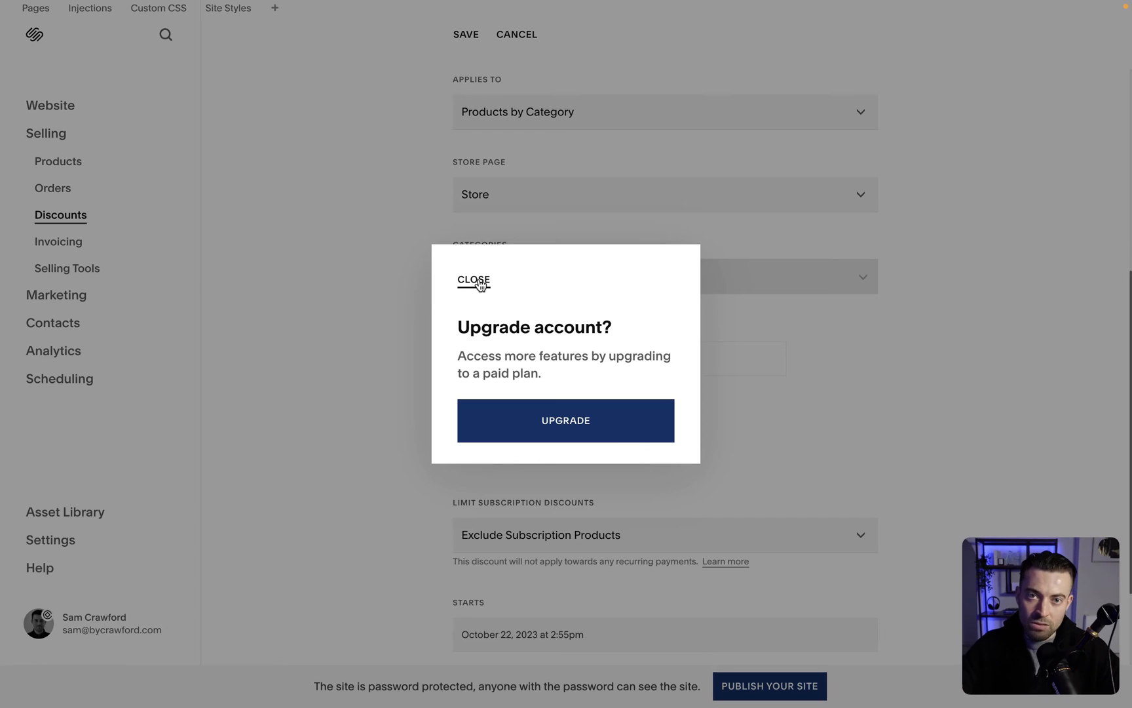
pyautogui.click(473, 281)
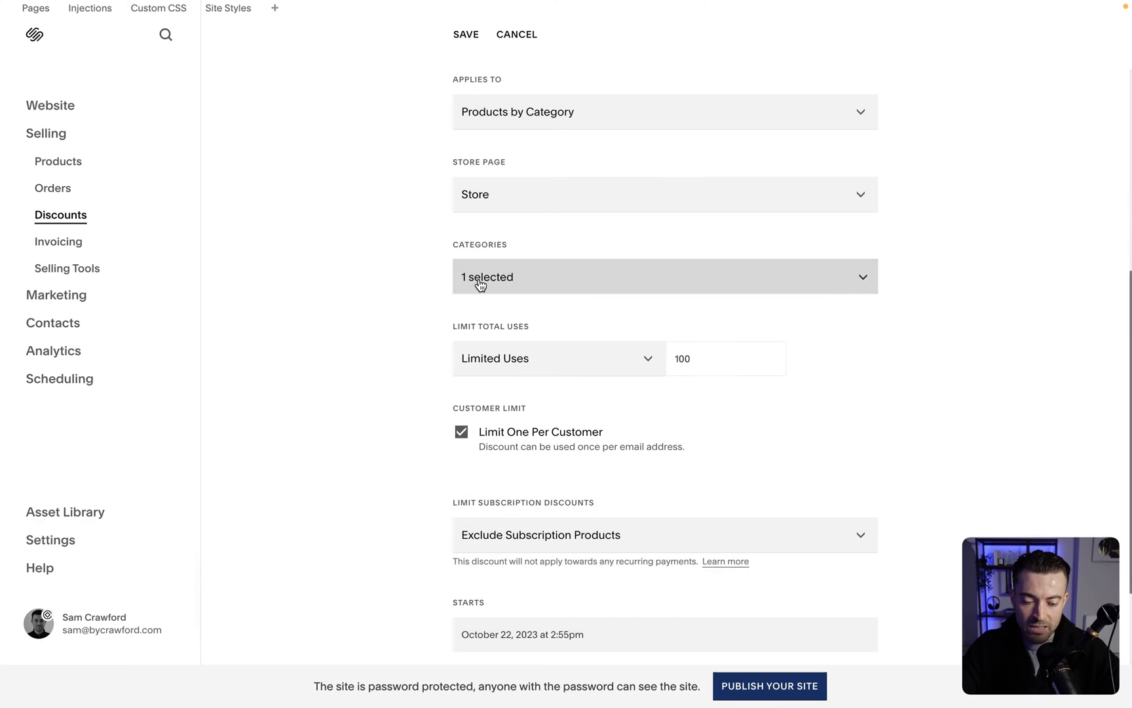
# Set Limit Subscription Discounts to All Payments.
pyautogui.scroll(-3)
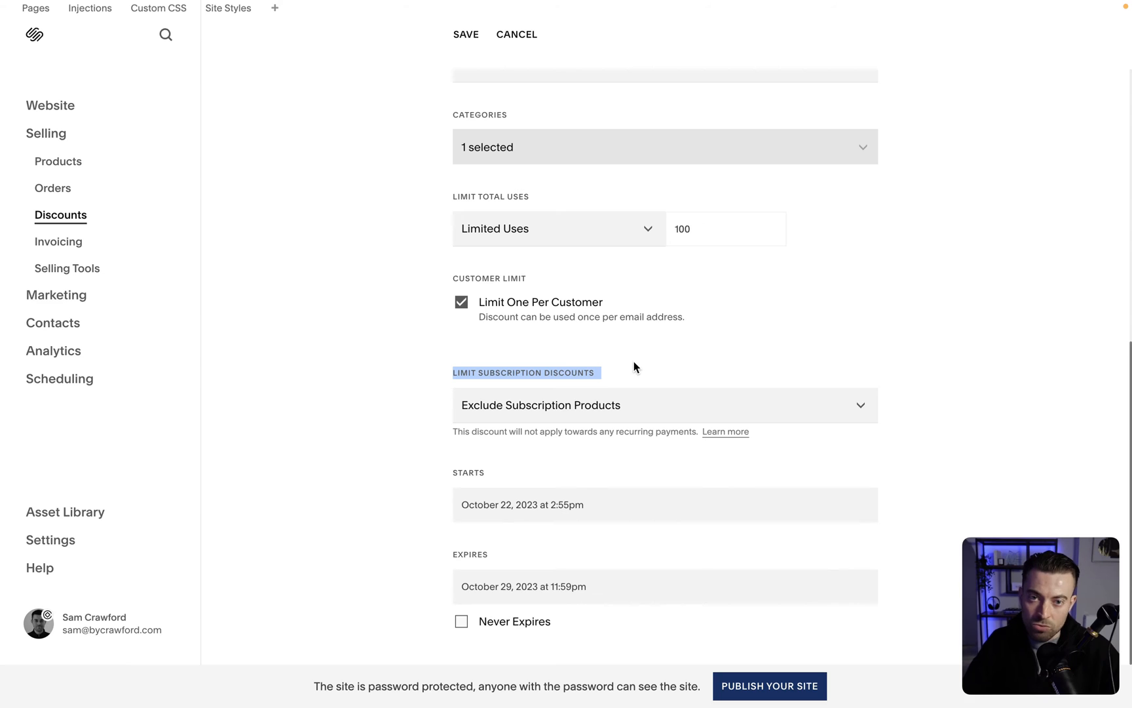
pyautogui.moveTo(653, 388)
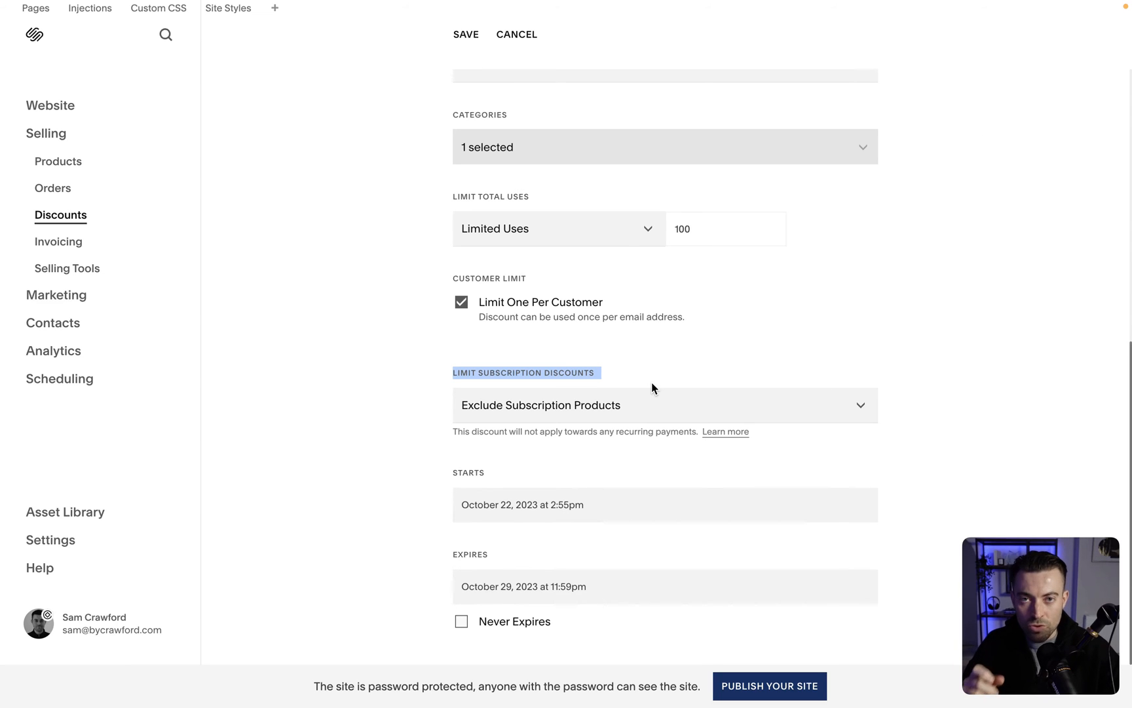
pyautogui.moveTo(706, 416)
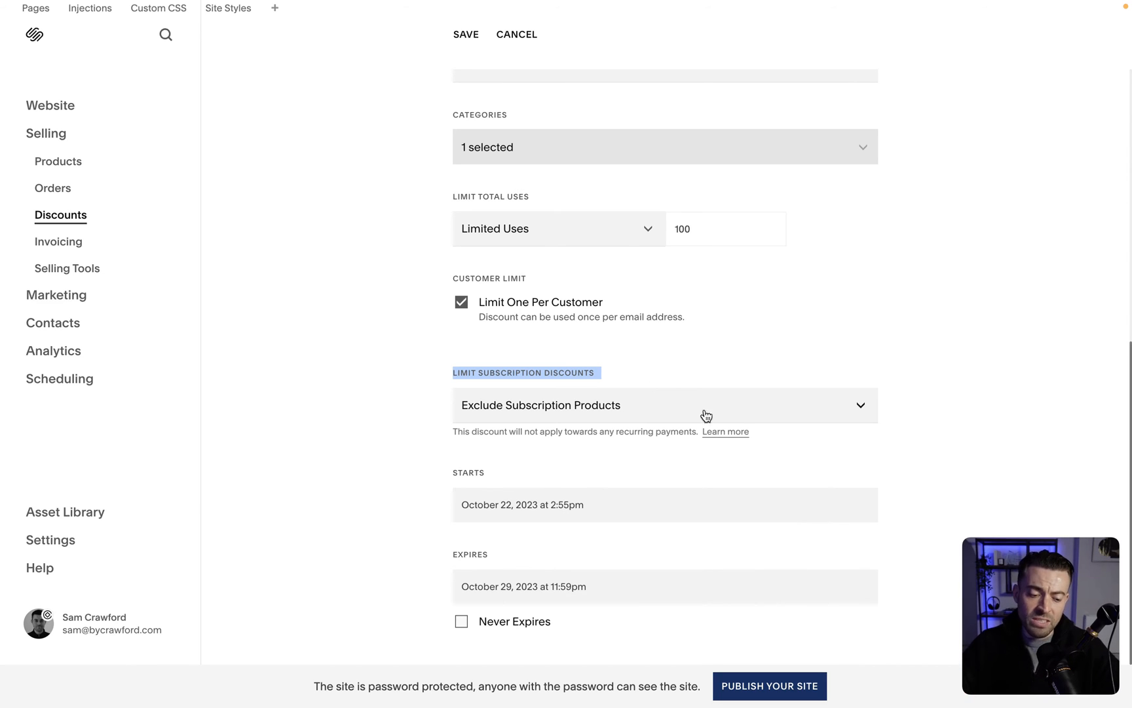
pyautogui.click(664, 405)
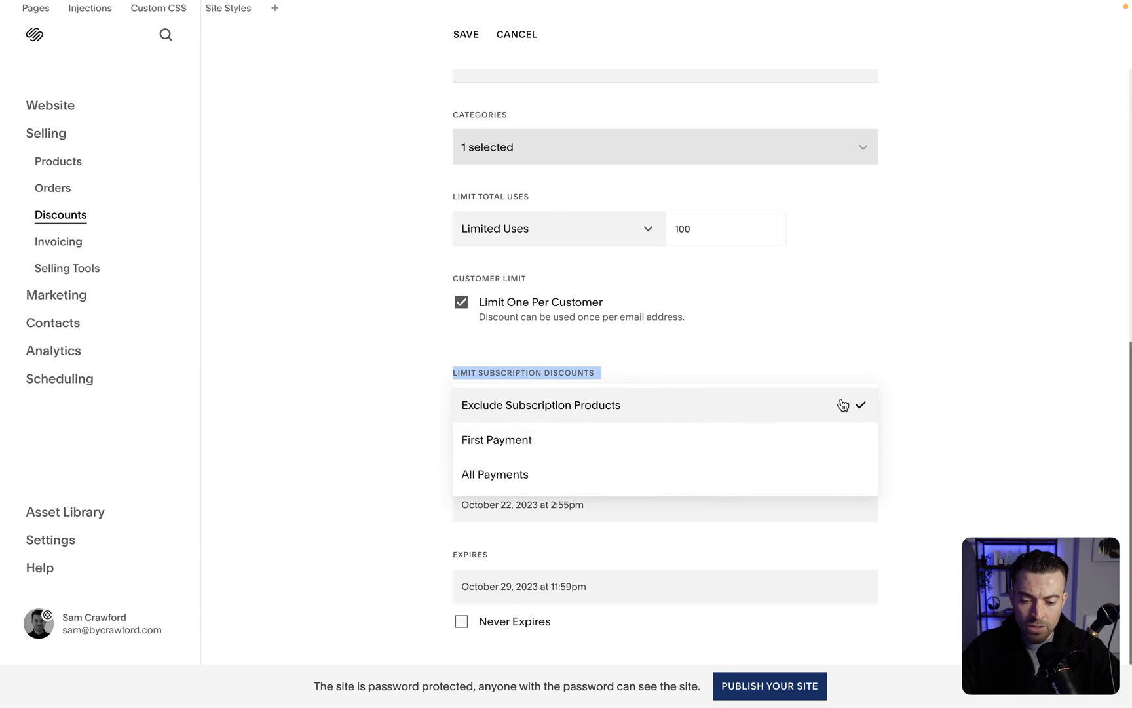
pyautogui.moveTo(641, 414)
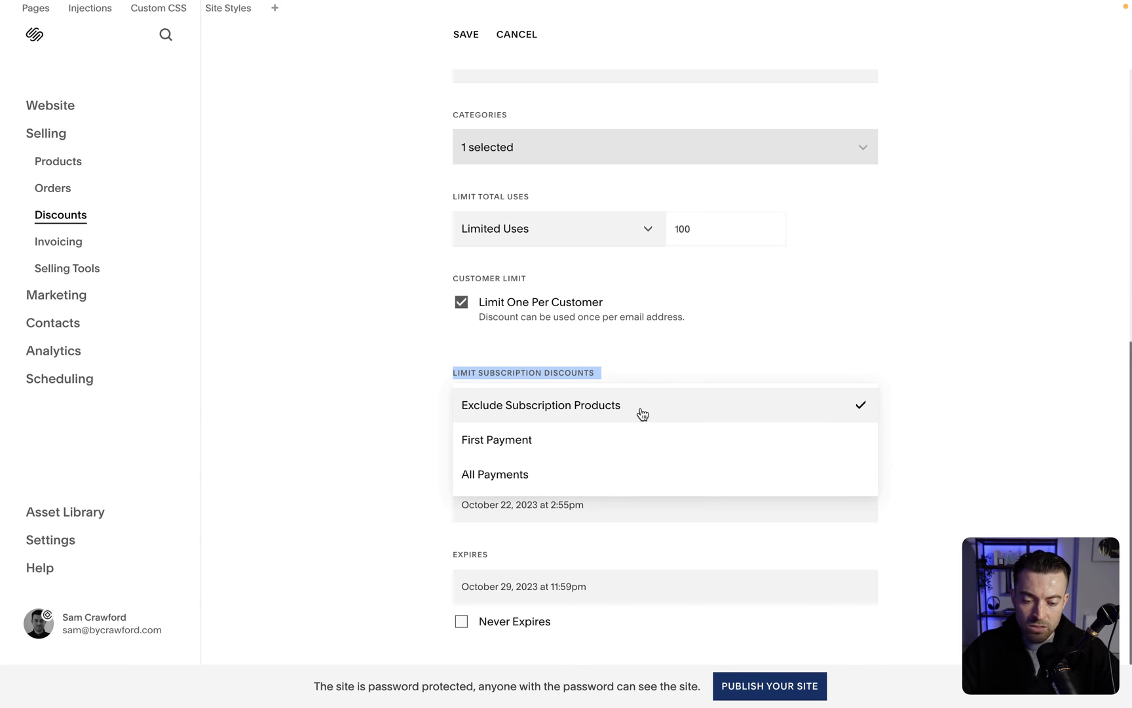
pyautogui.moveTo(571, 443)
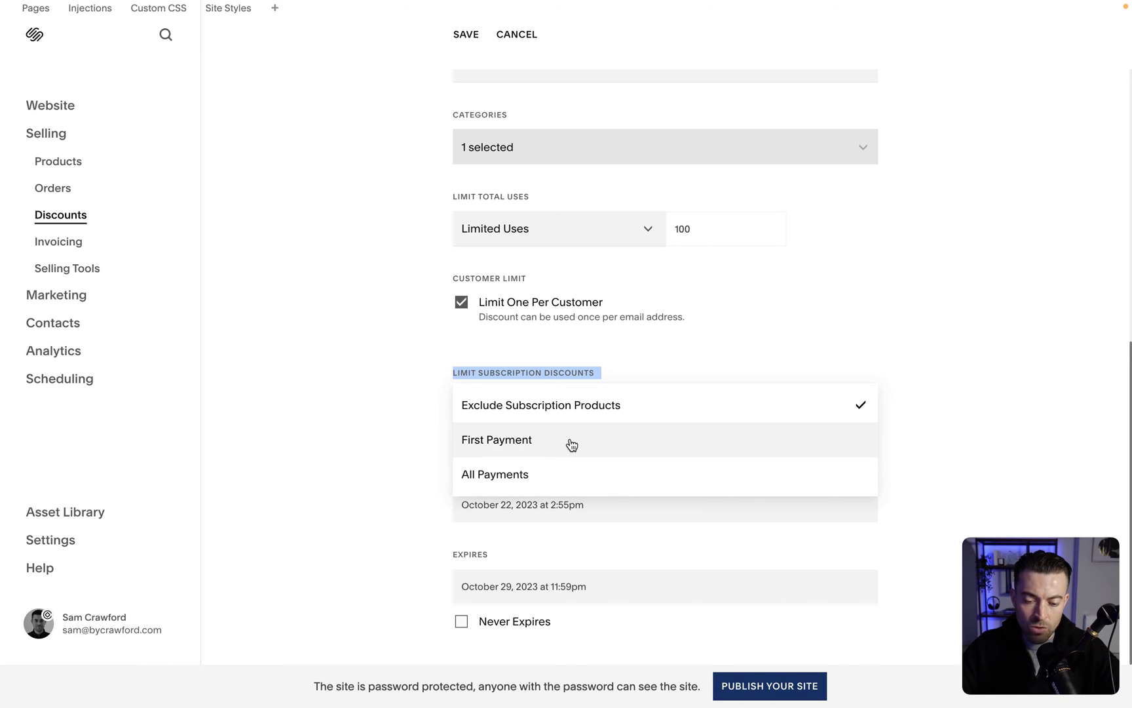
pyautogui.moveTo(532, 478)
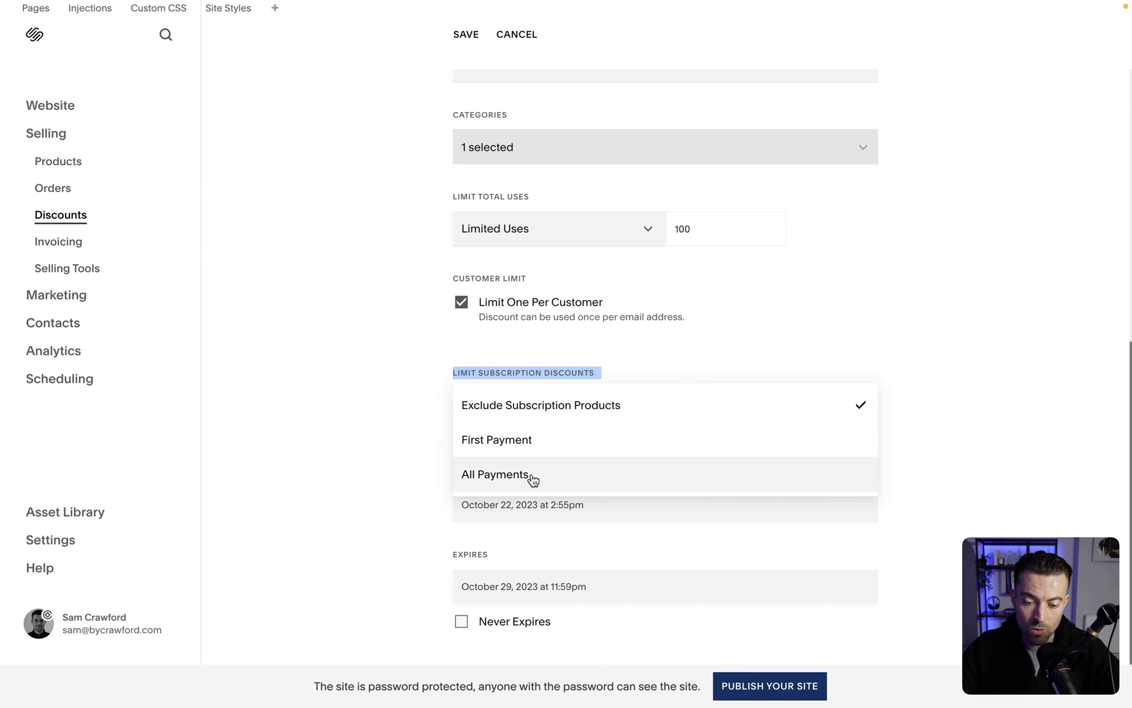
pyautogui.click(496, 475)
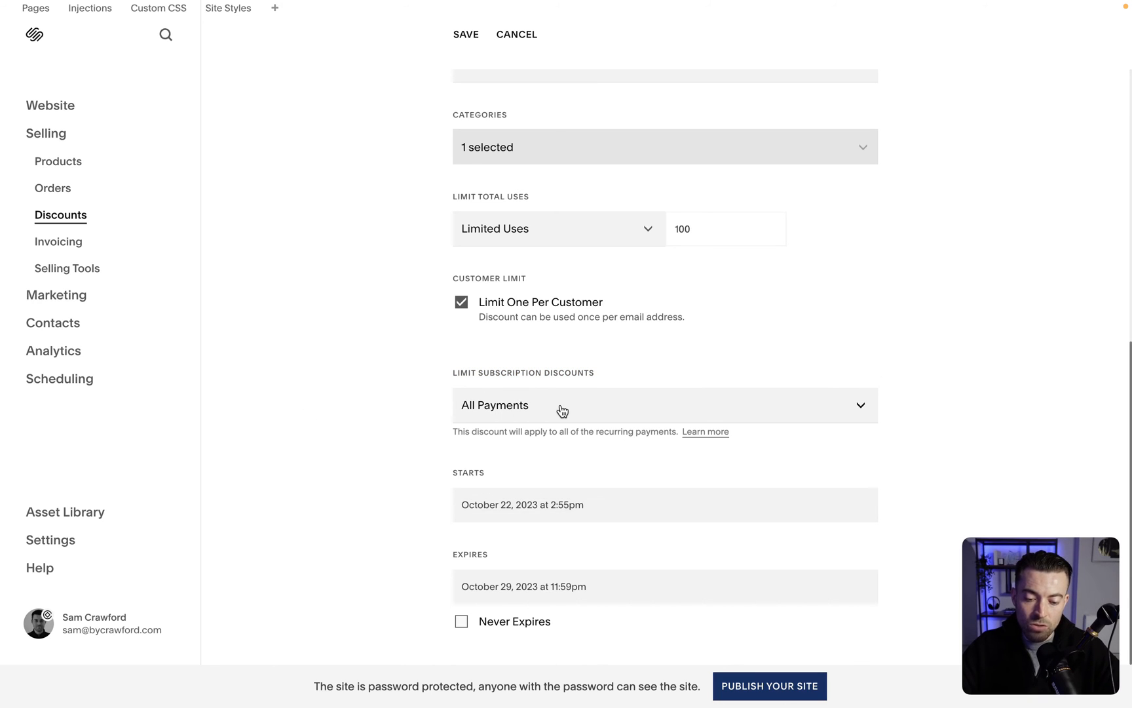
pyautogui.moveTo(535, 484)
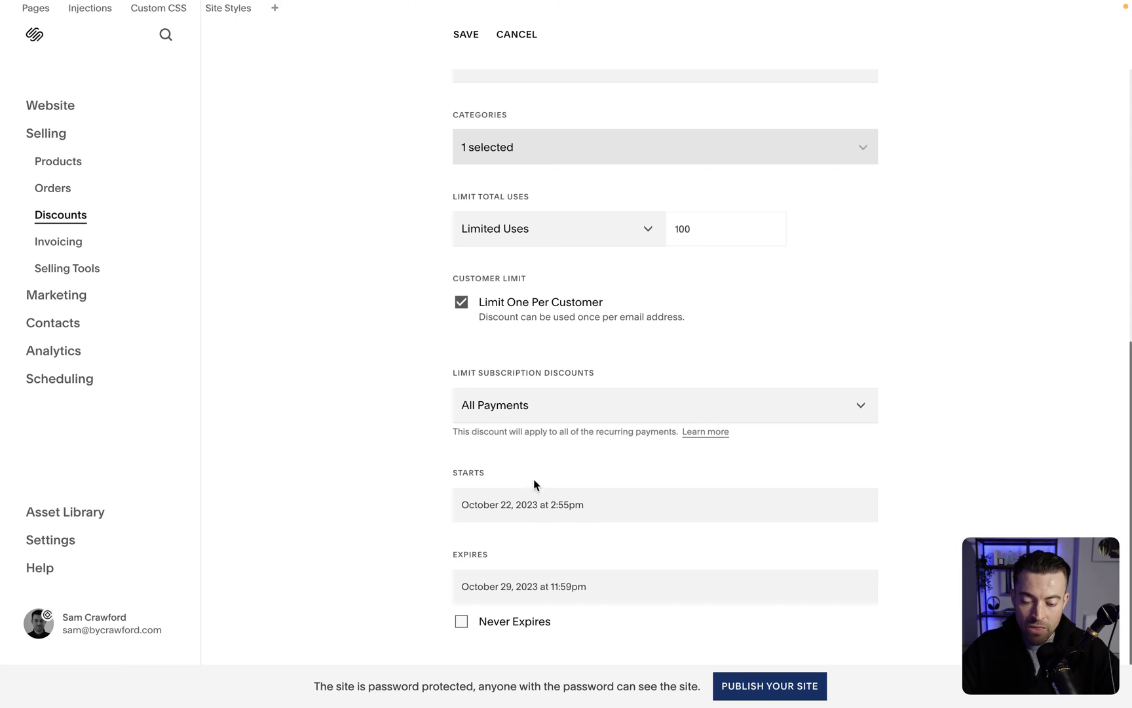
pyautogui.moveTo(626, 584)
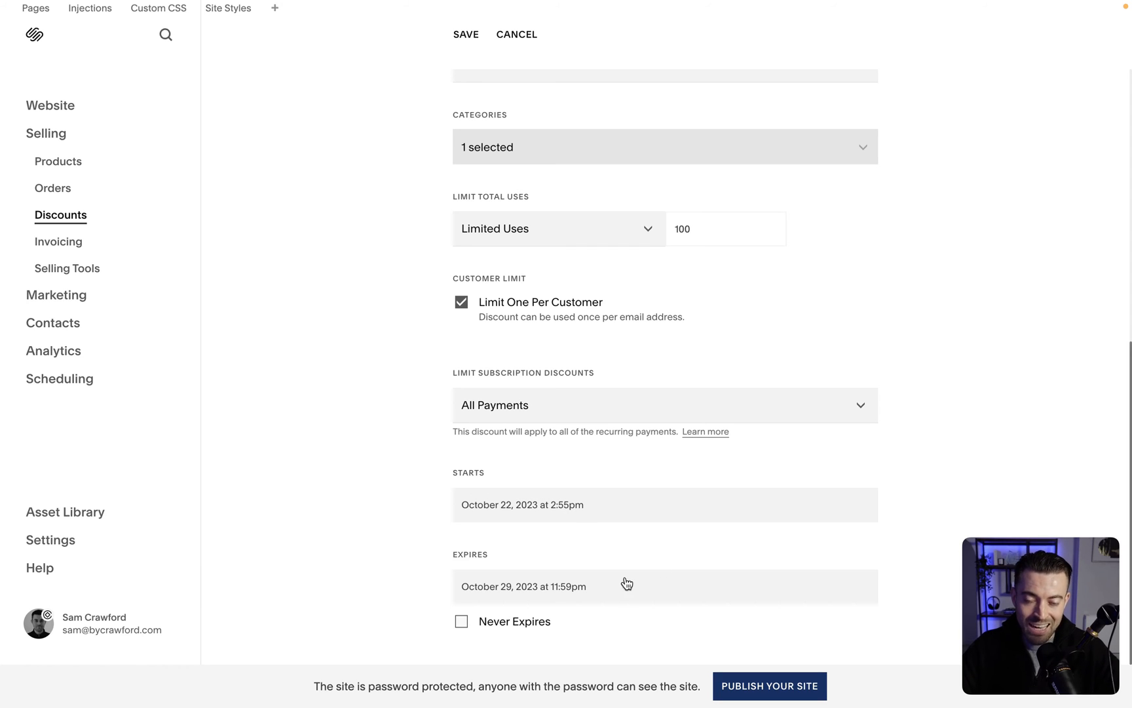
pyautogui.moveTo(565, 555)
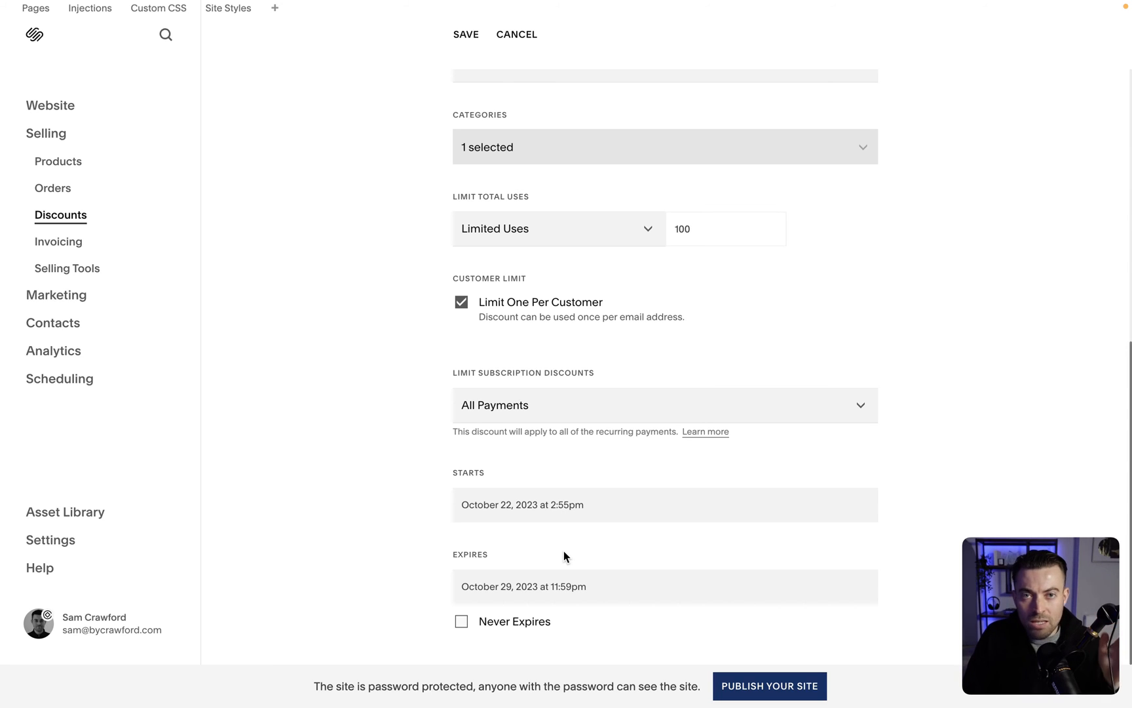
pyautogui.moveTo(565, 555)
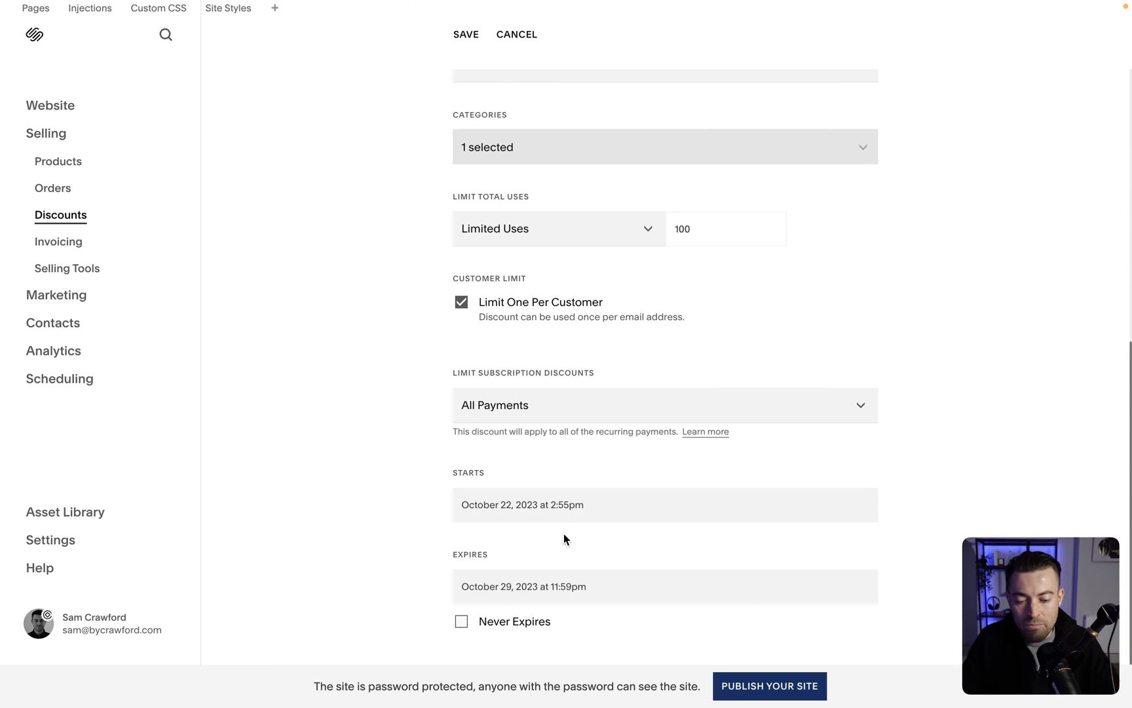
# Confirm the Oct 23 9:00am start, set a 9am expiry time, tick Never Expires, and save.
pyautogui.click(665, 505)
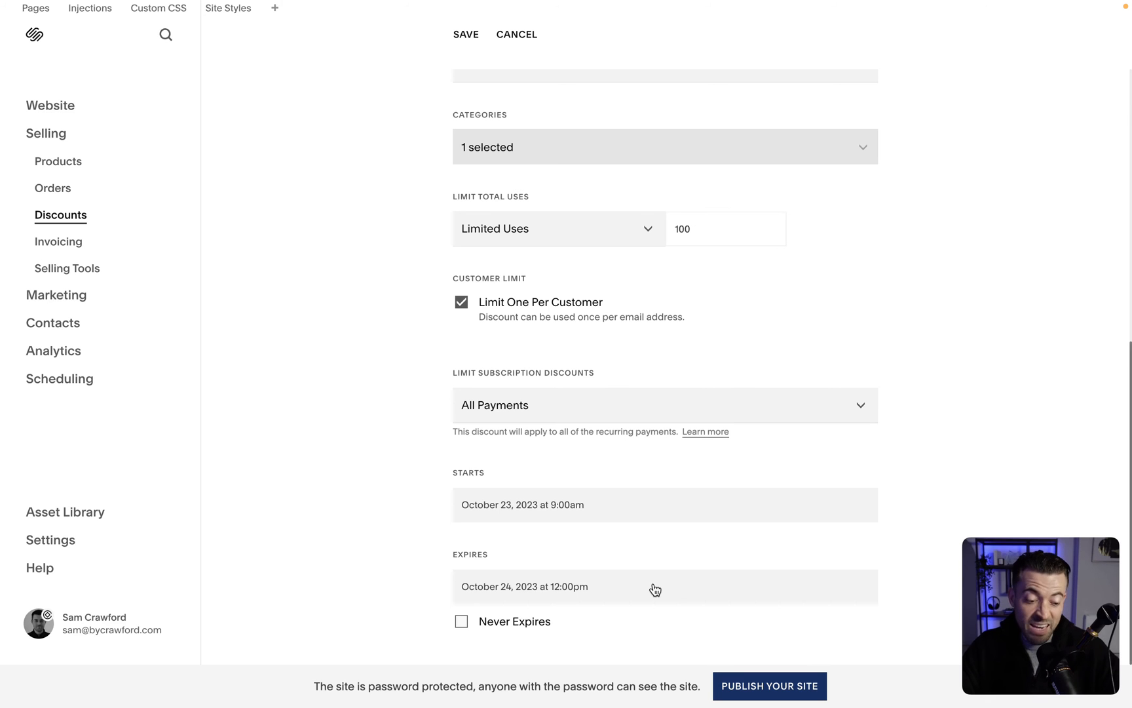
pyautogui.click(656, 586)
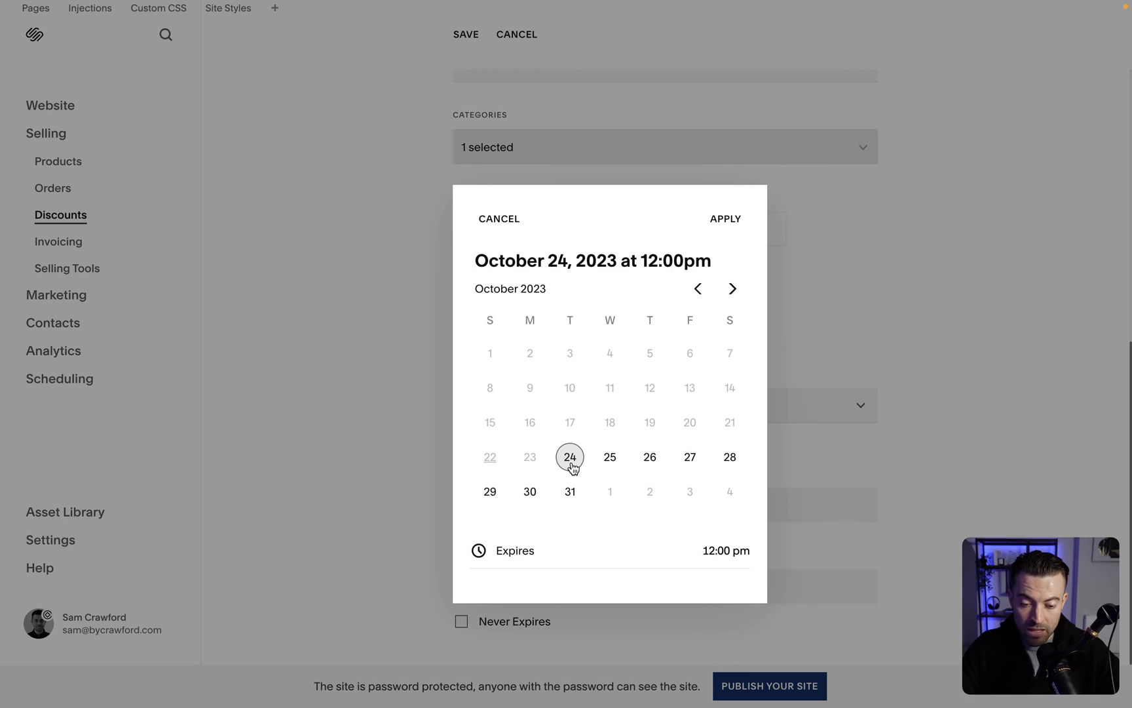
pyautogui.write('9am')
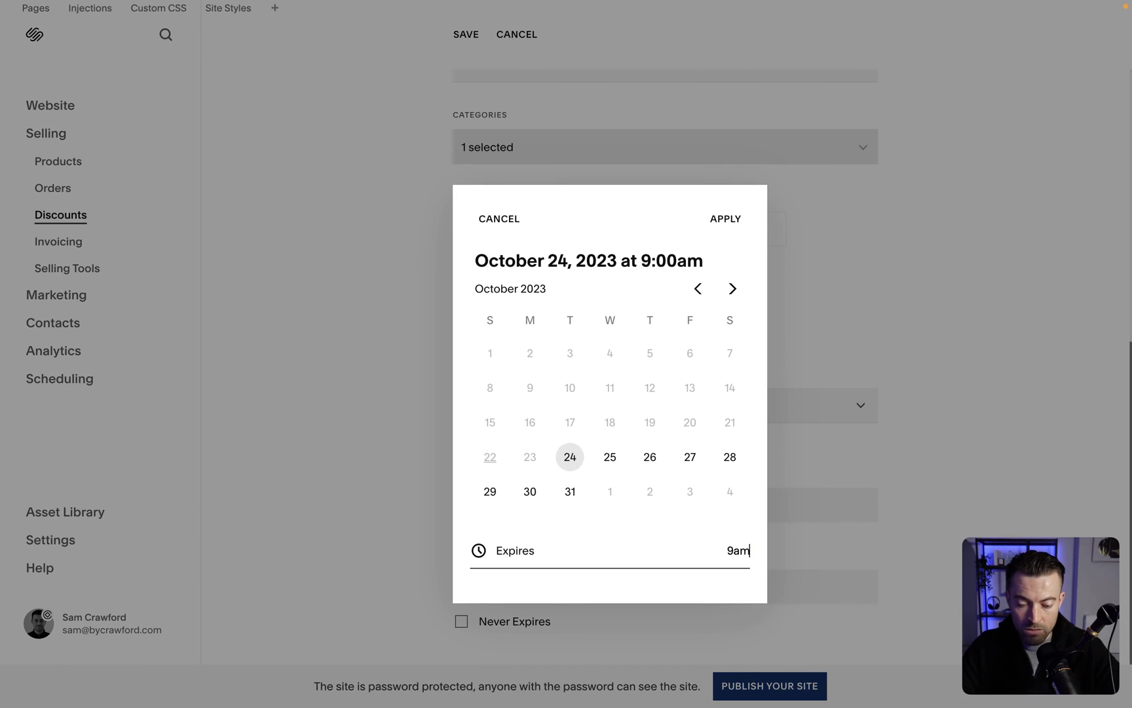
pyautogui.click(726, 219)
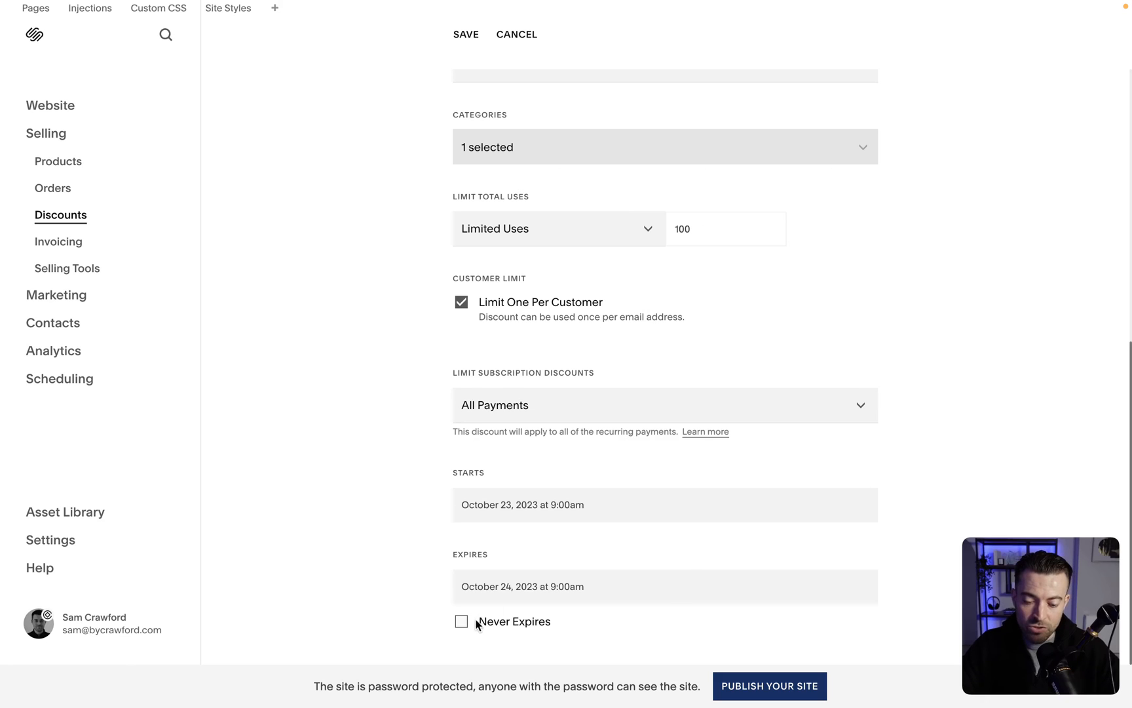
pyautogui.click(461, 621)
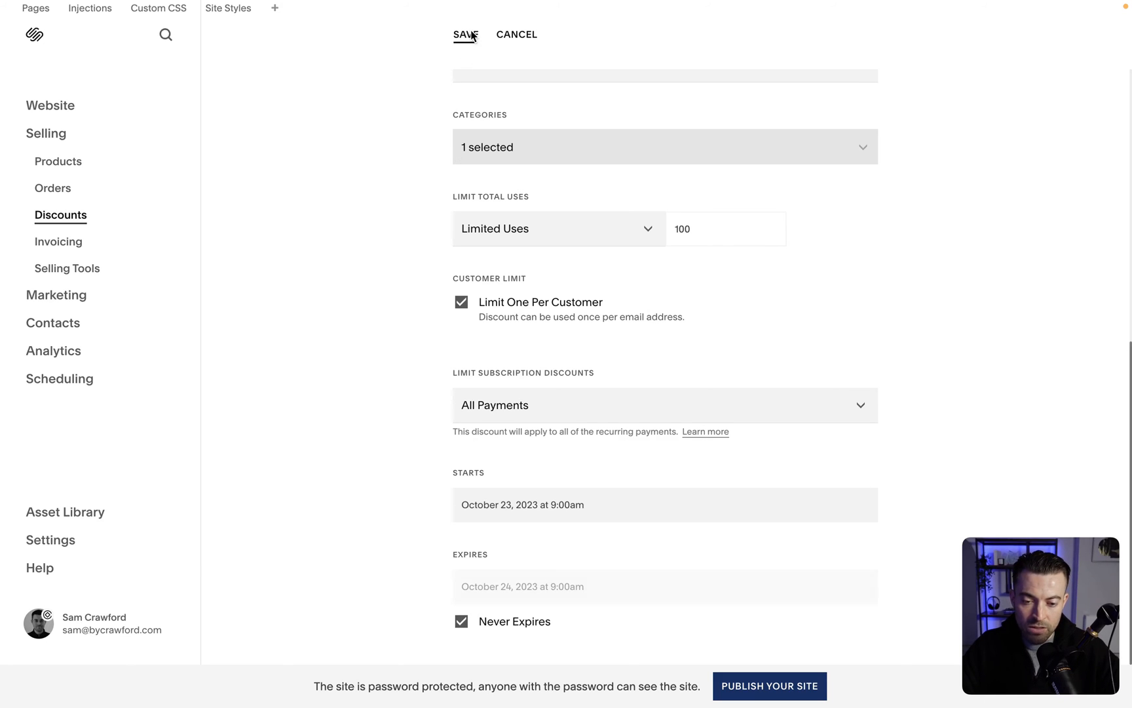
pyautogui.click(464, 34)
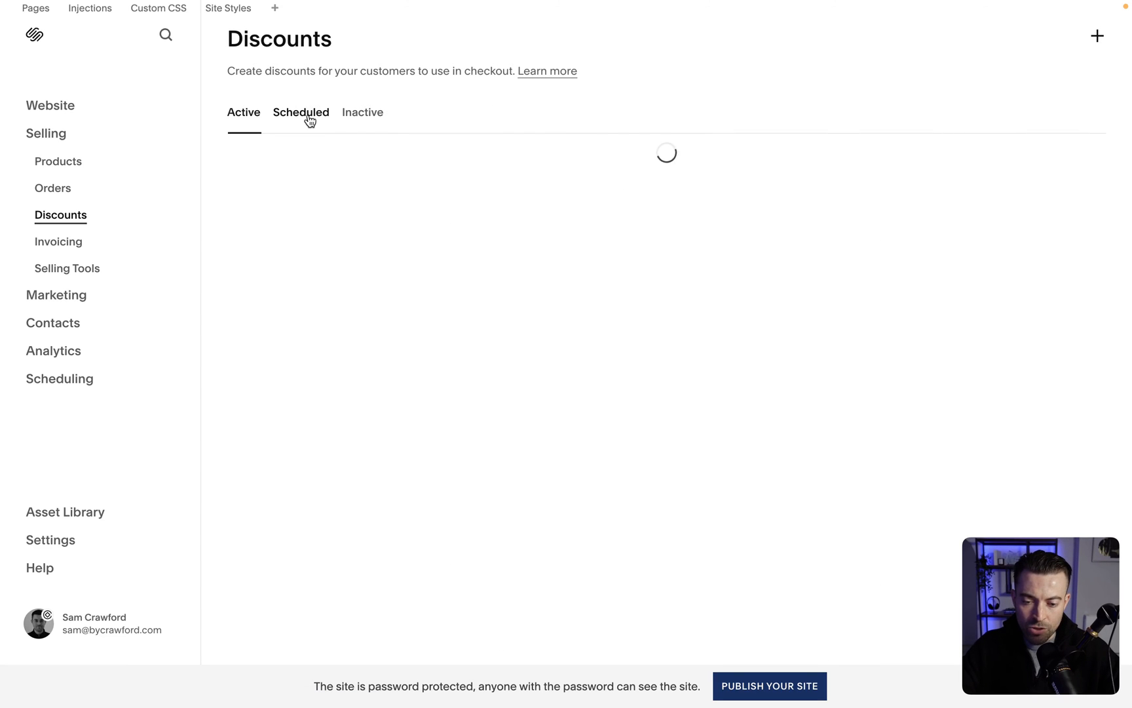
pyautogui.click(300, 111)
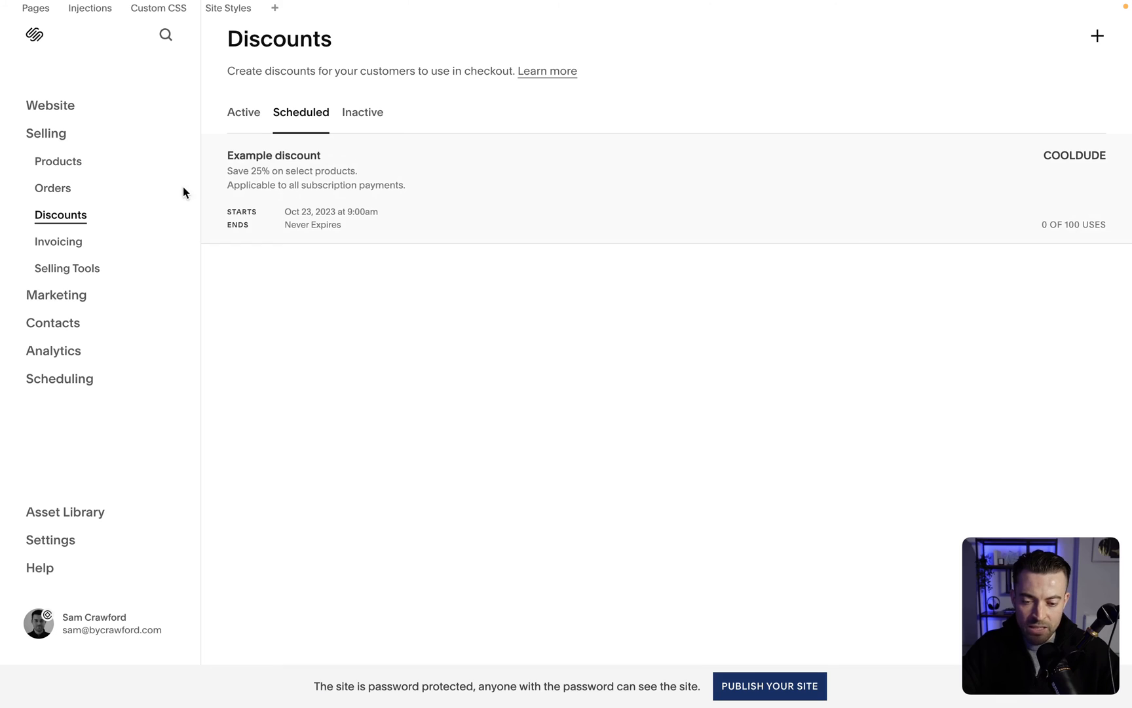
pyautogui.moveTo(237, 158)
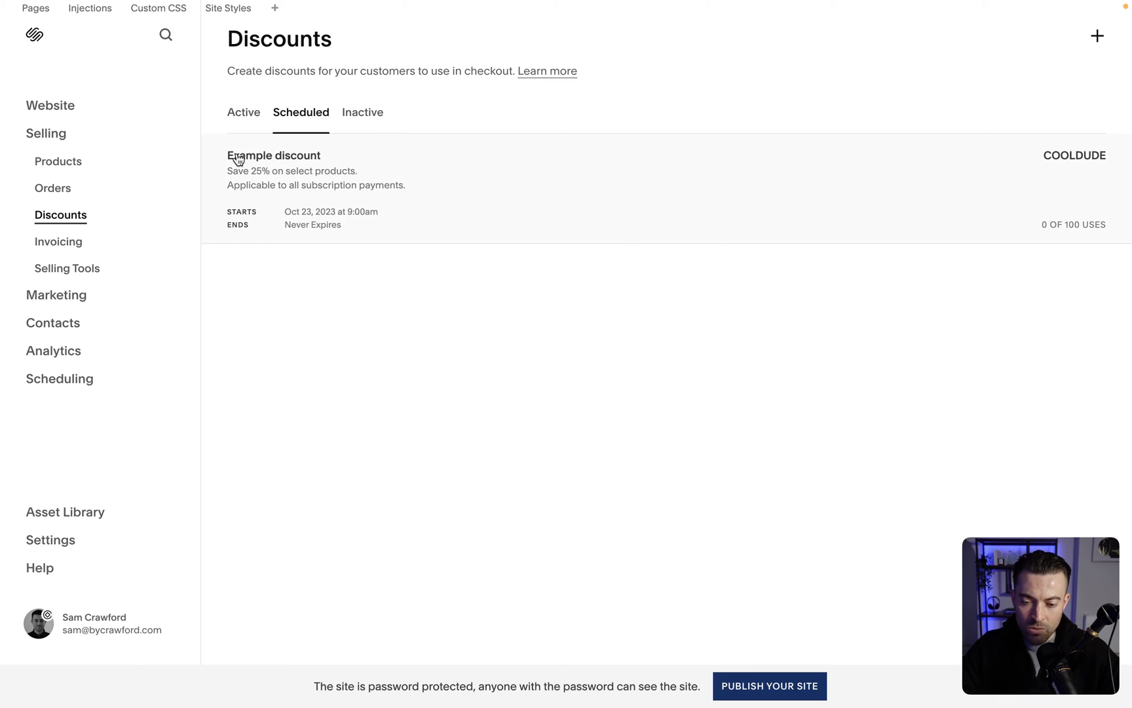
pyautogui.moveTo(348, 198)
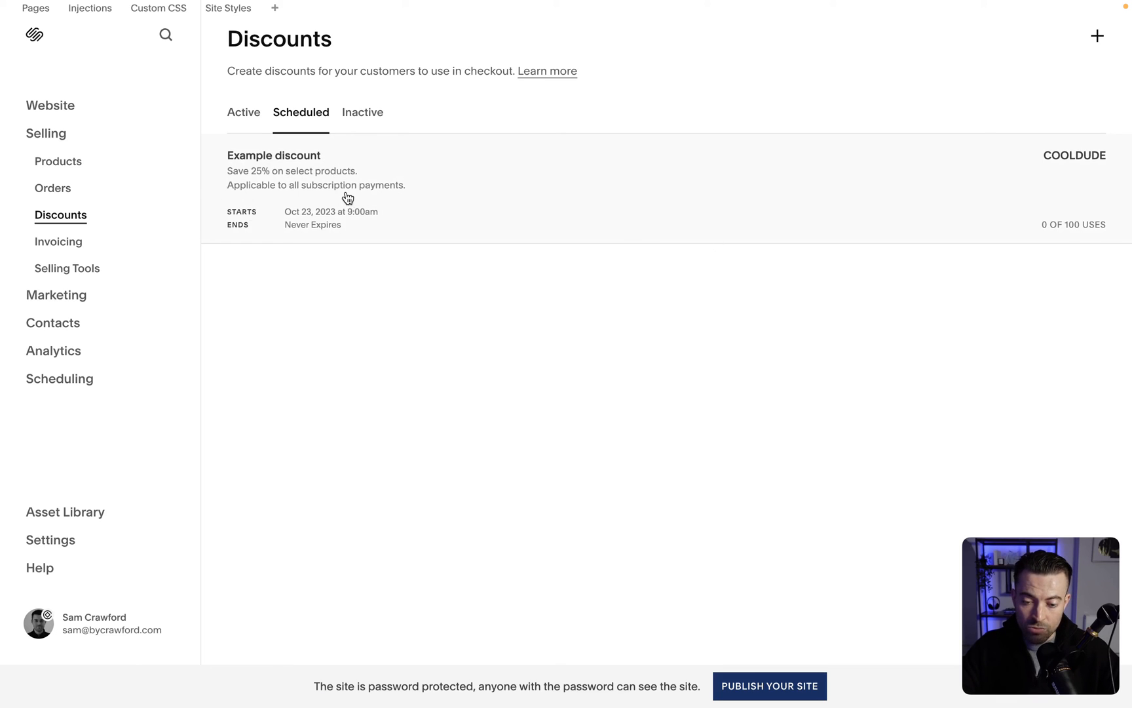
pyautogui.moveTo(1034, 168)
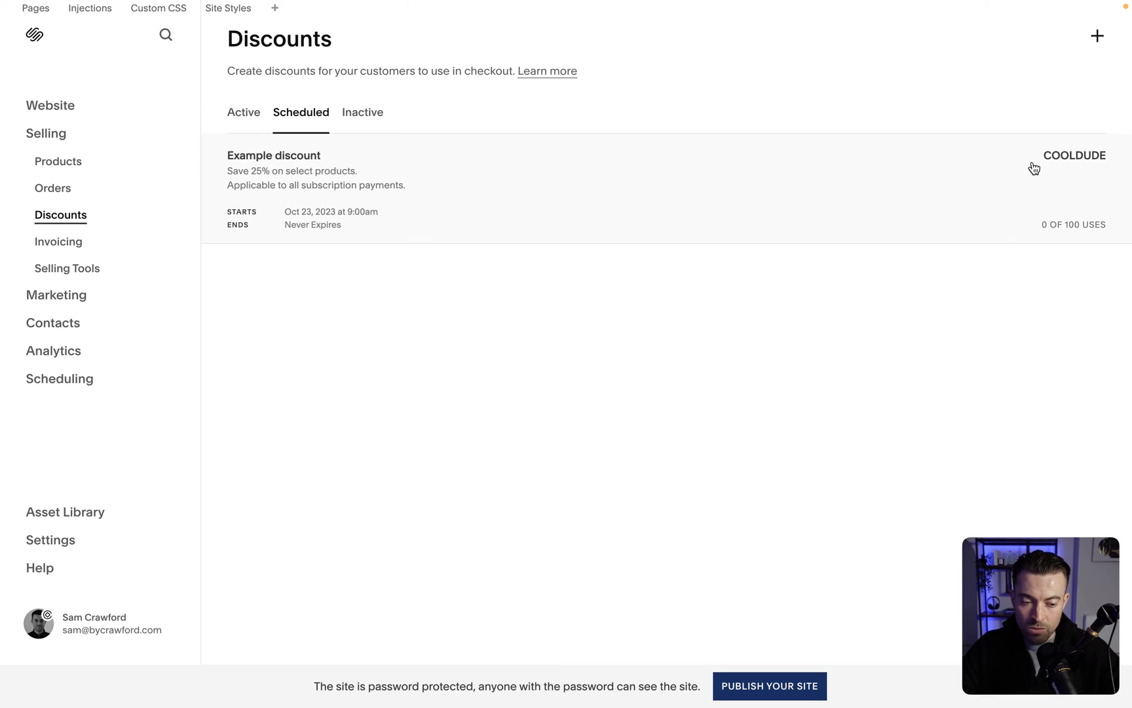
pyautogui.moveTo(1102, 180)
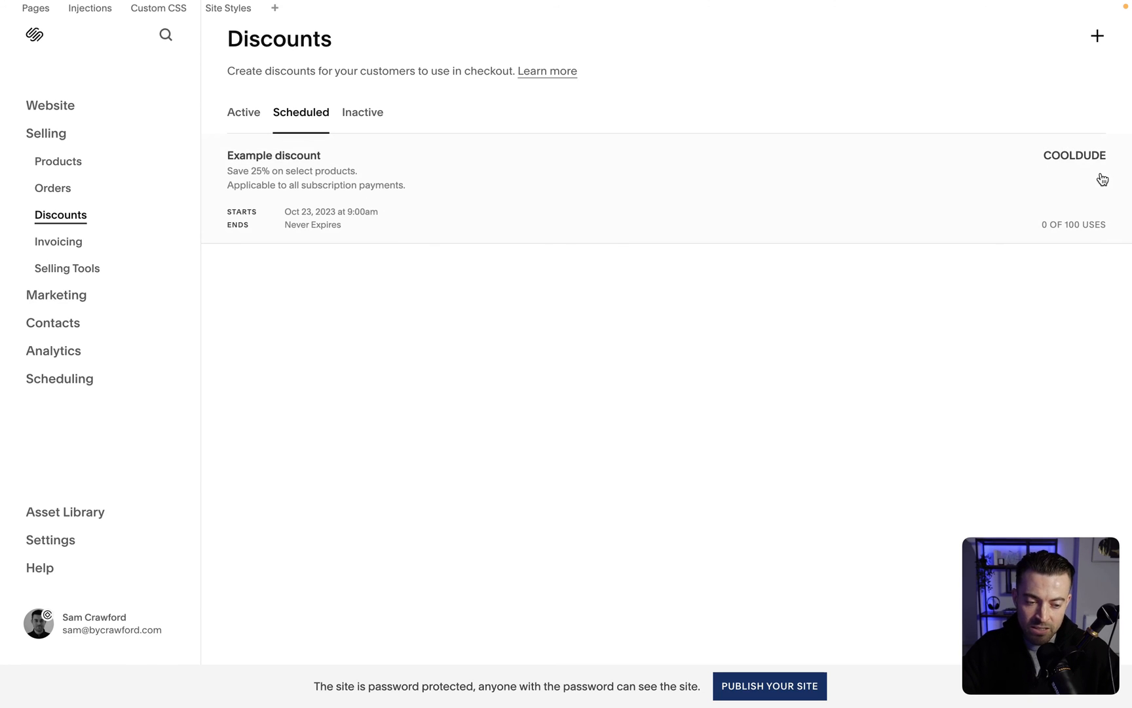
pyautogui.moveTo(420, 251)
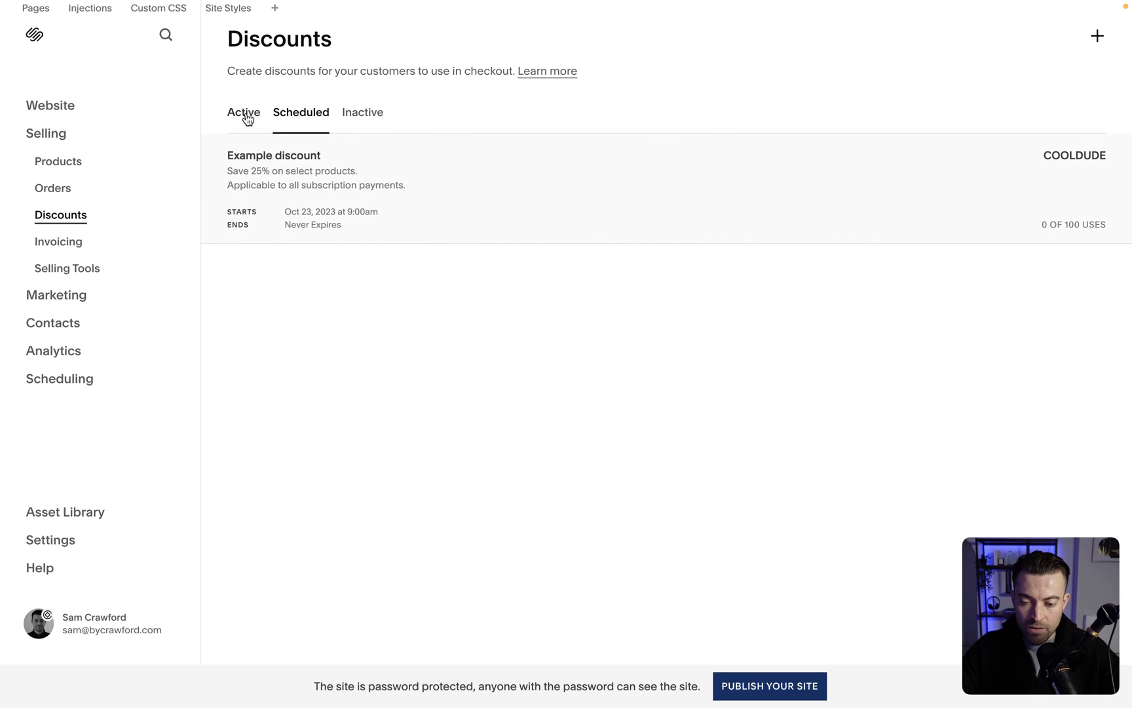
pyautogui.click(244, 111)
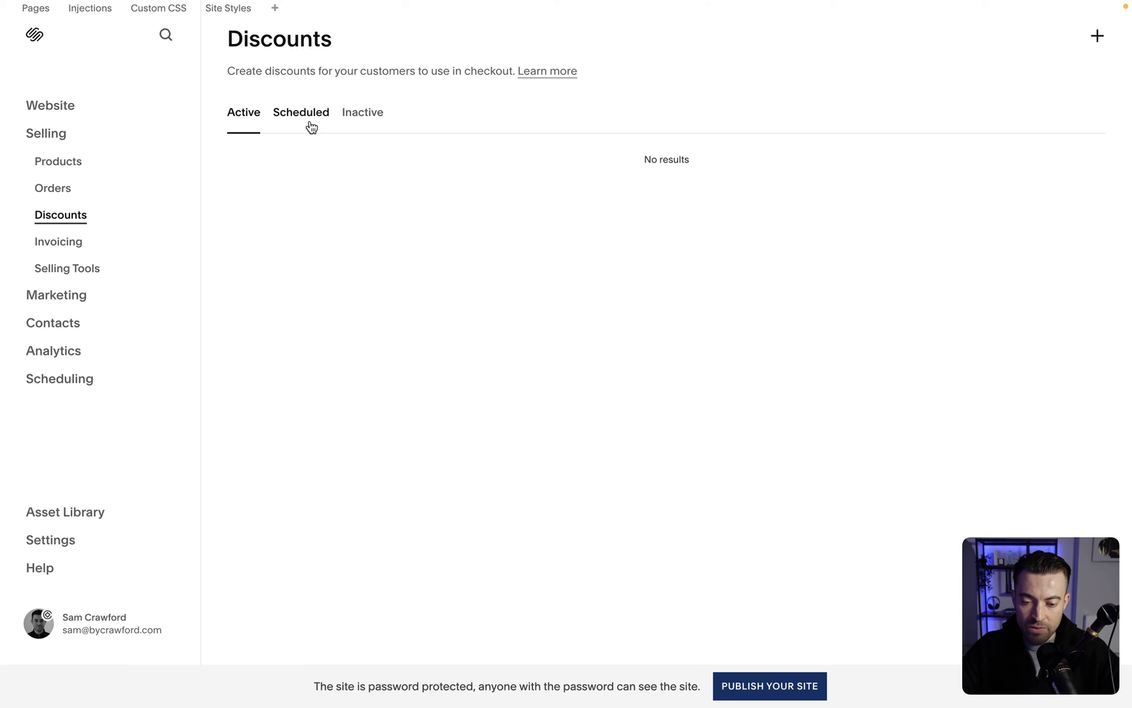
pyautogui.click(300, 111)
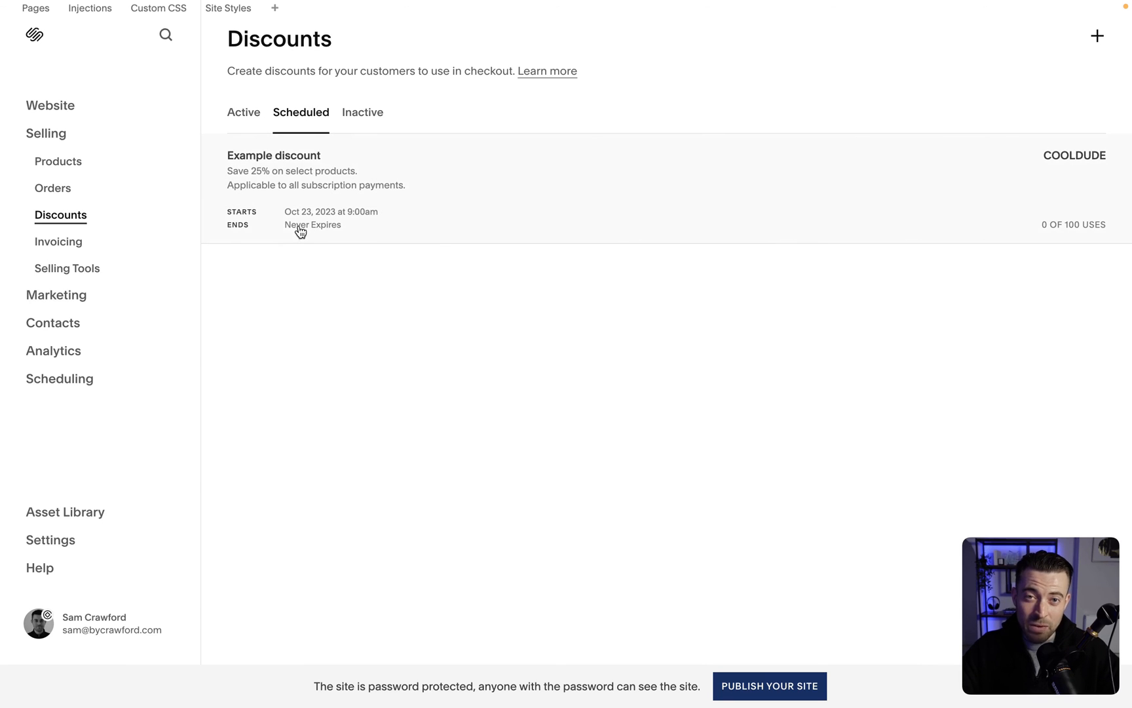
pyautogui.moveTo(353, 114)
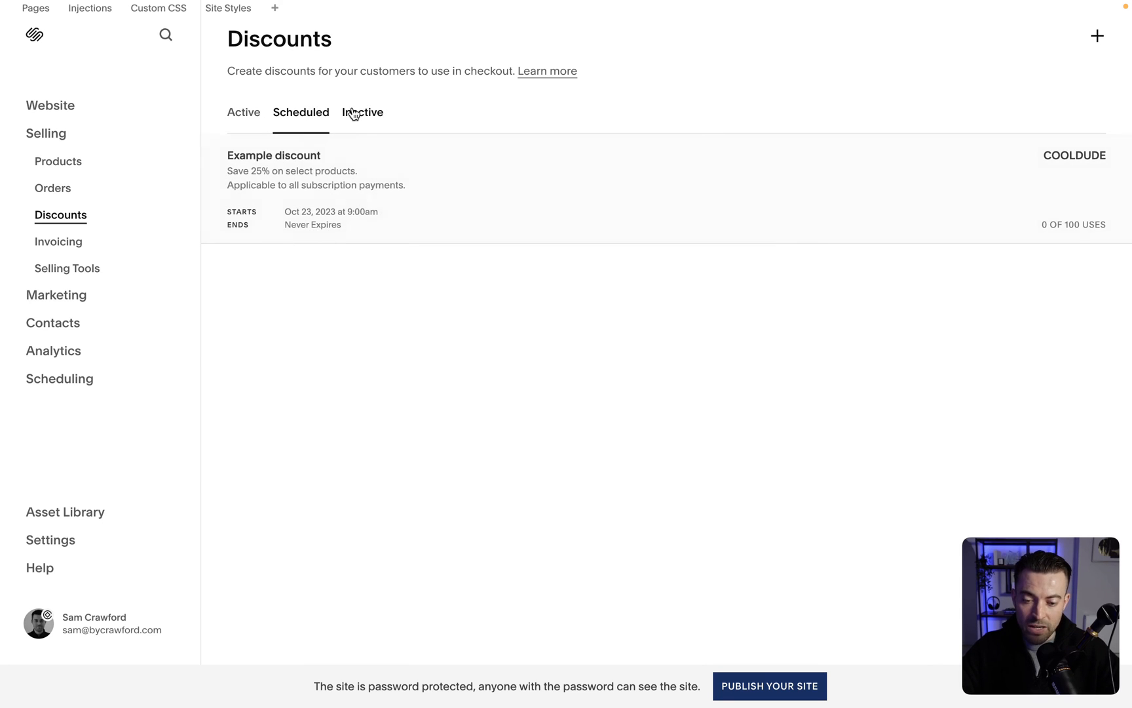
pyautogui.click(363, 112)
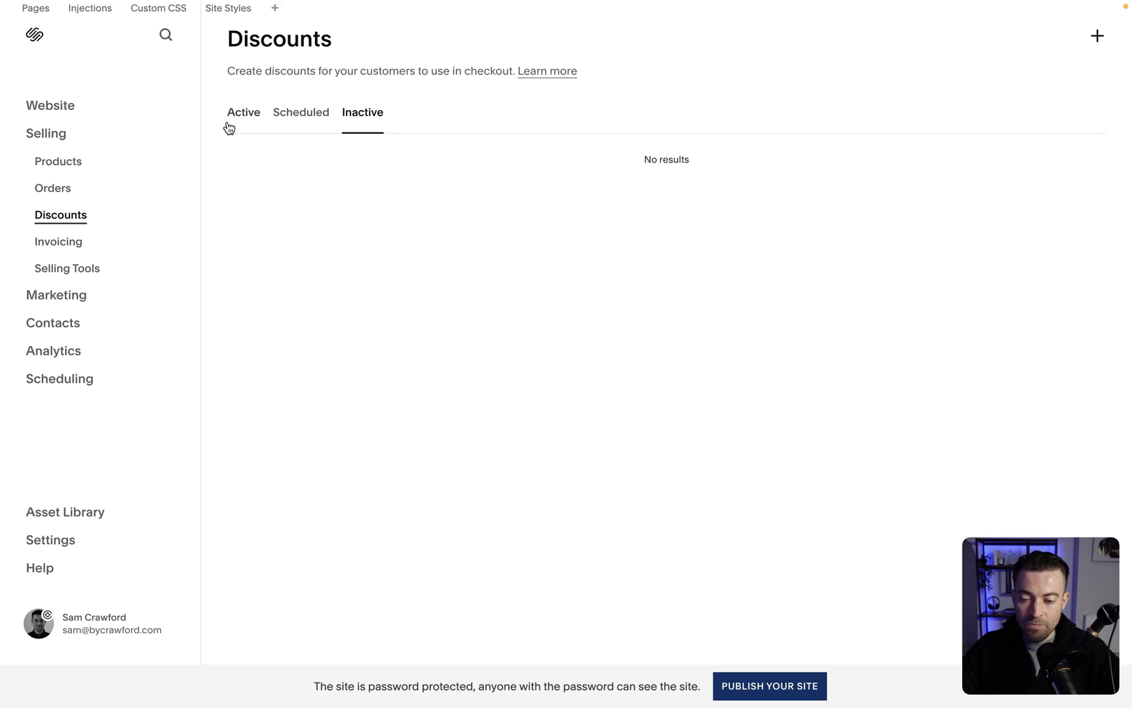
pyautogui.click(243, 111)
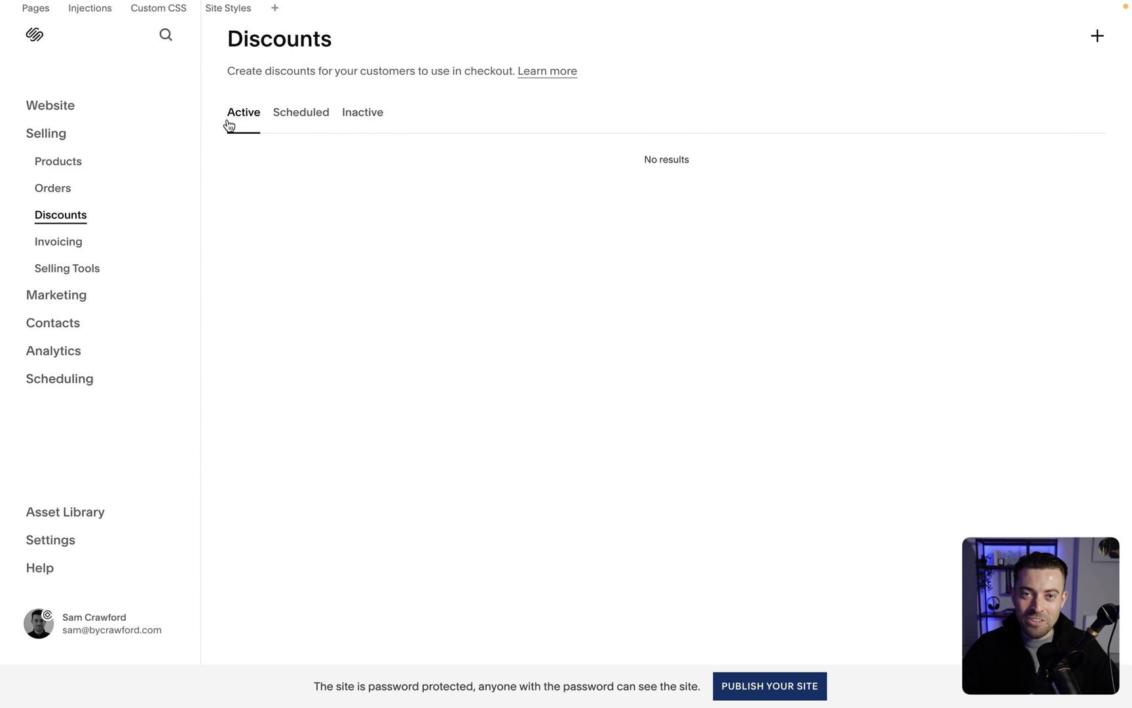